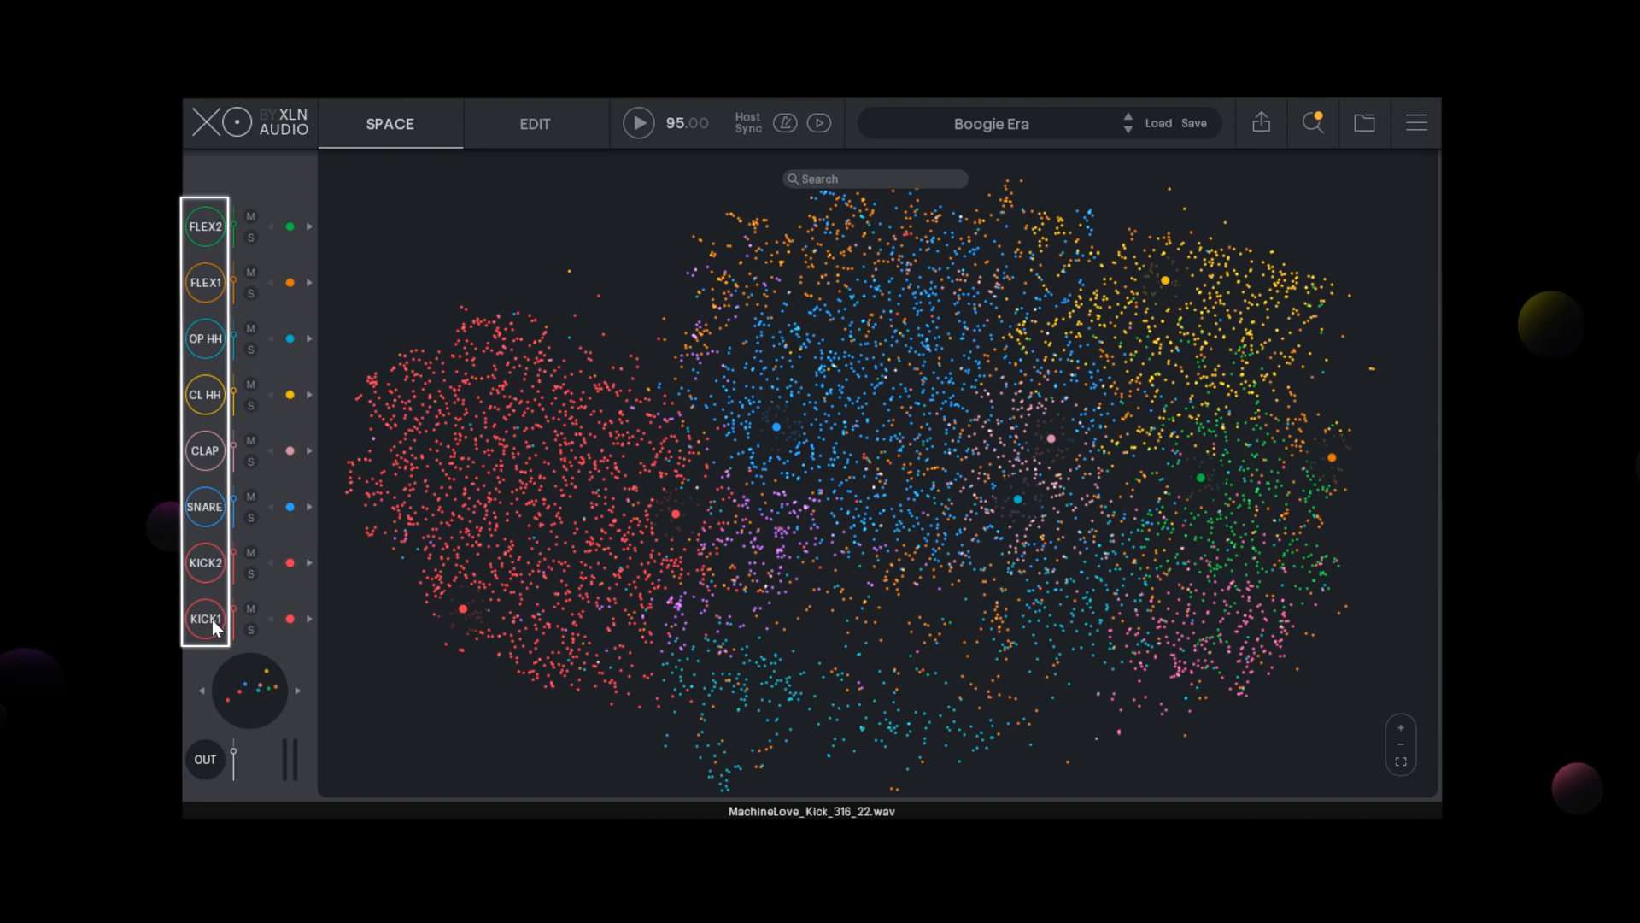
Locate the Kick 1, Clap and Flex 2 samples in the Space, then make Kick 2 the working lane.
left_click(205, 562)
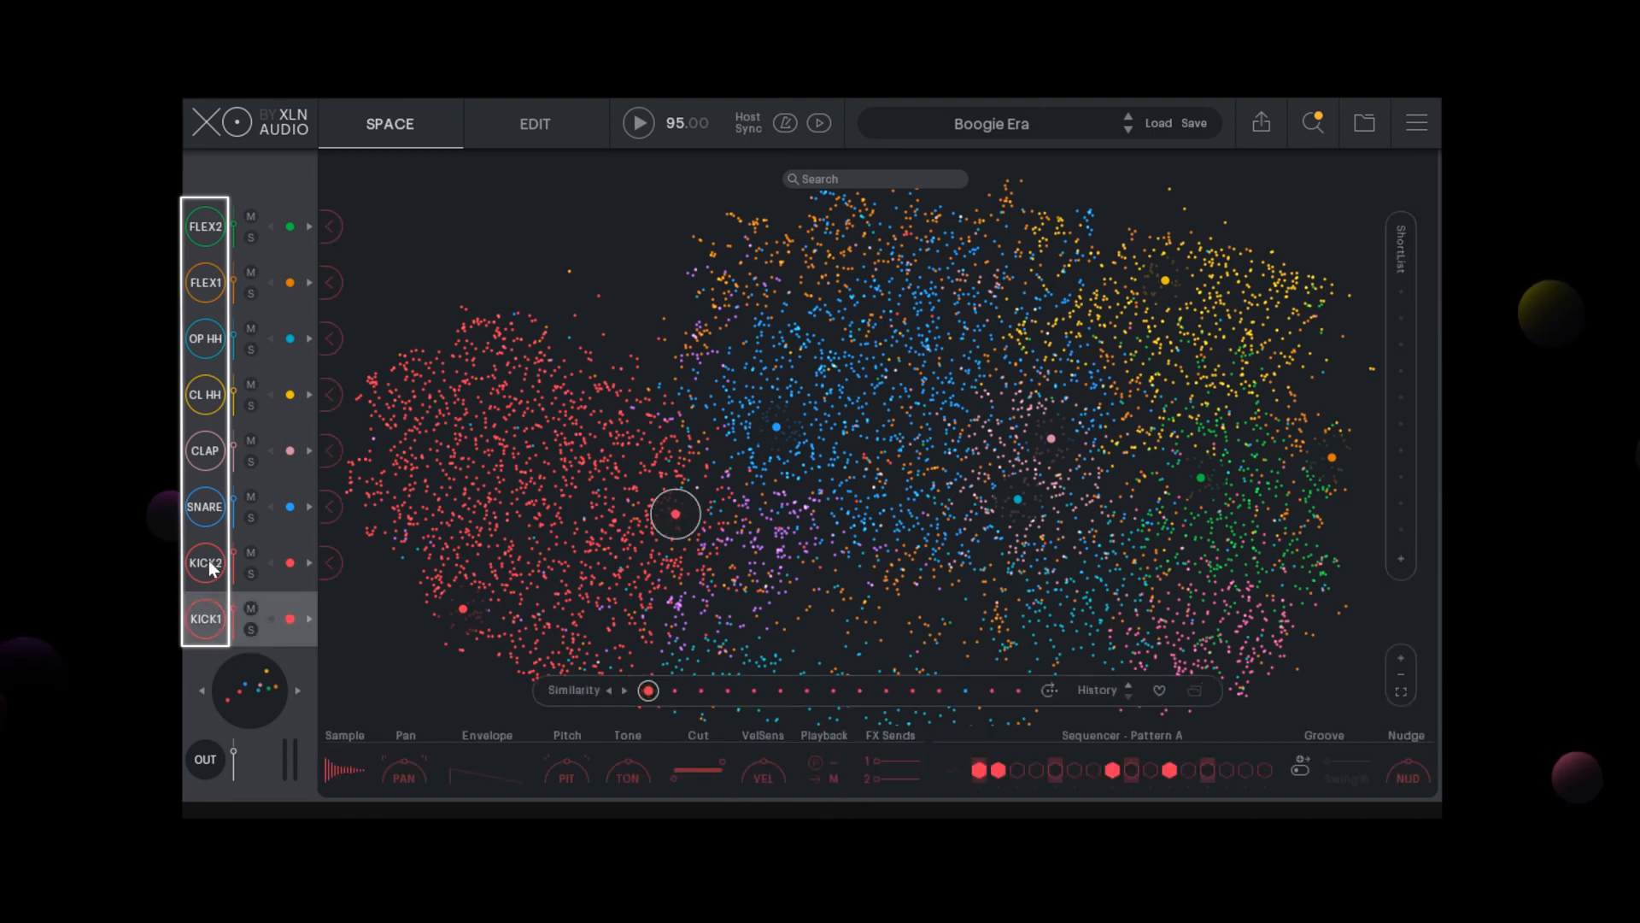
left_click(205, 449)
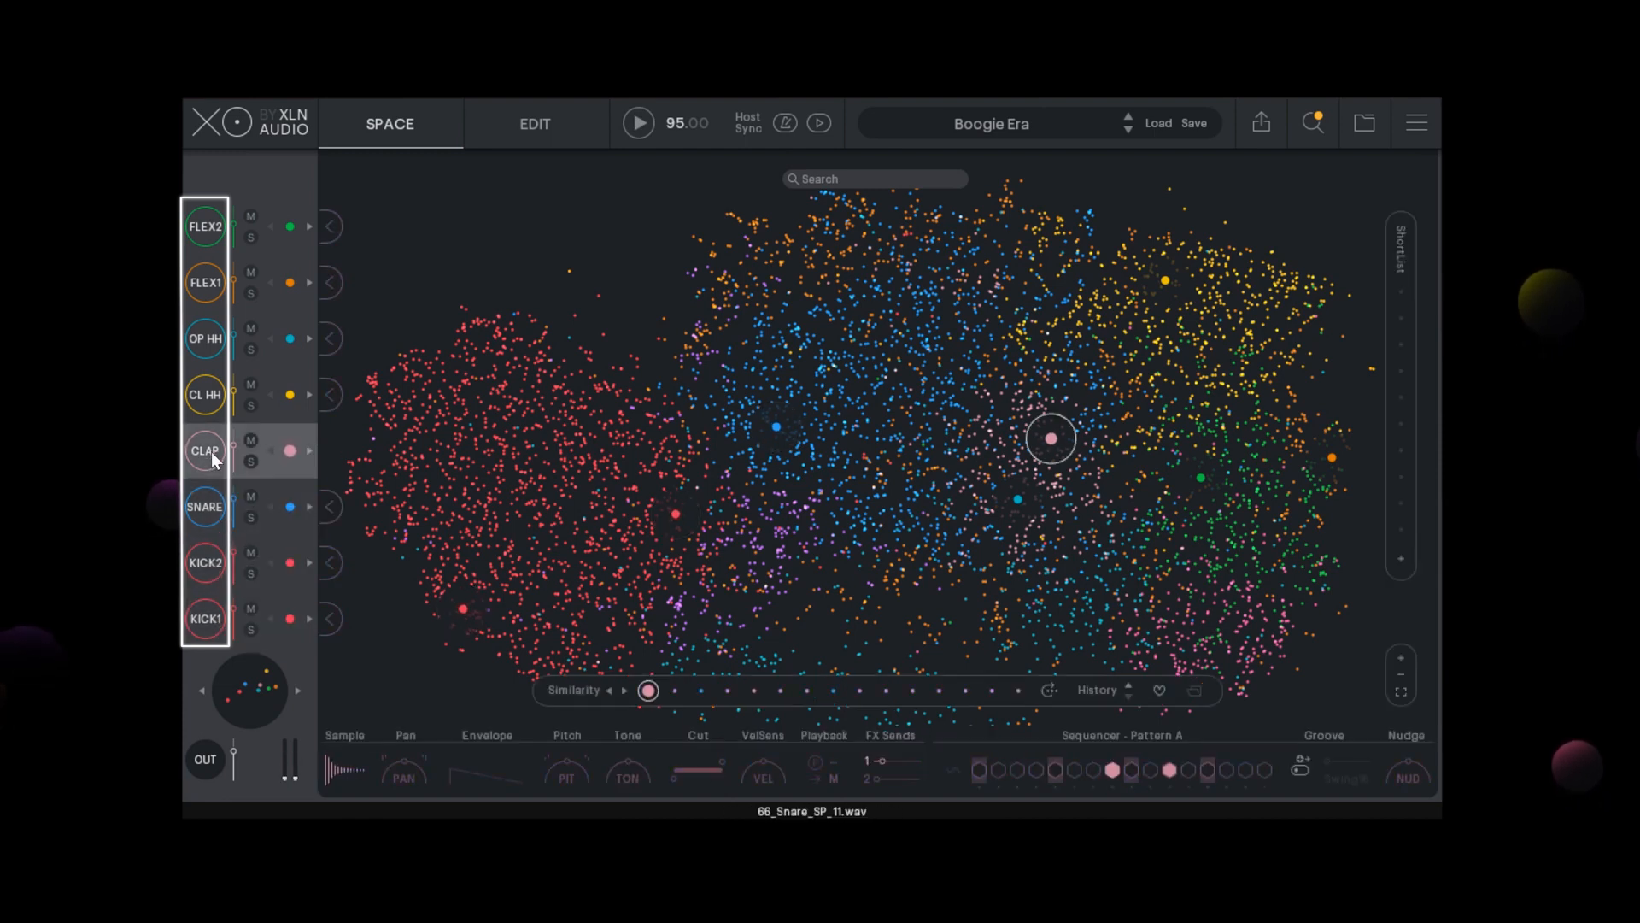
left_click(205, 338)
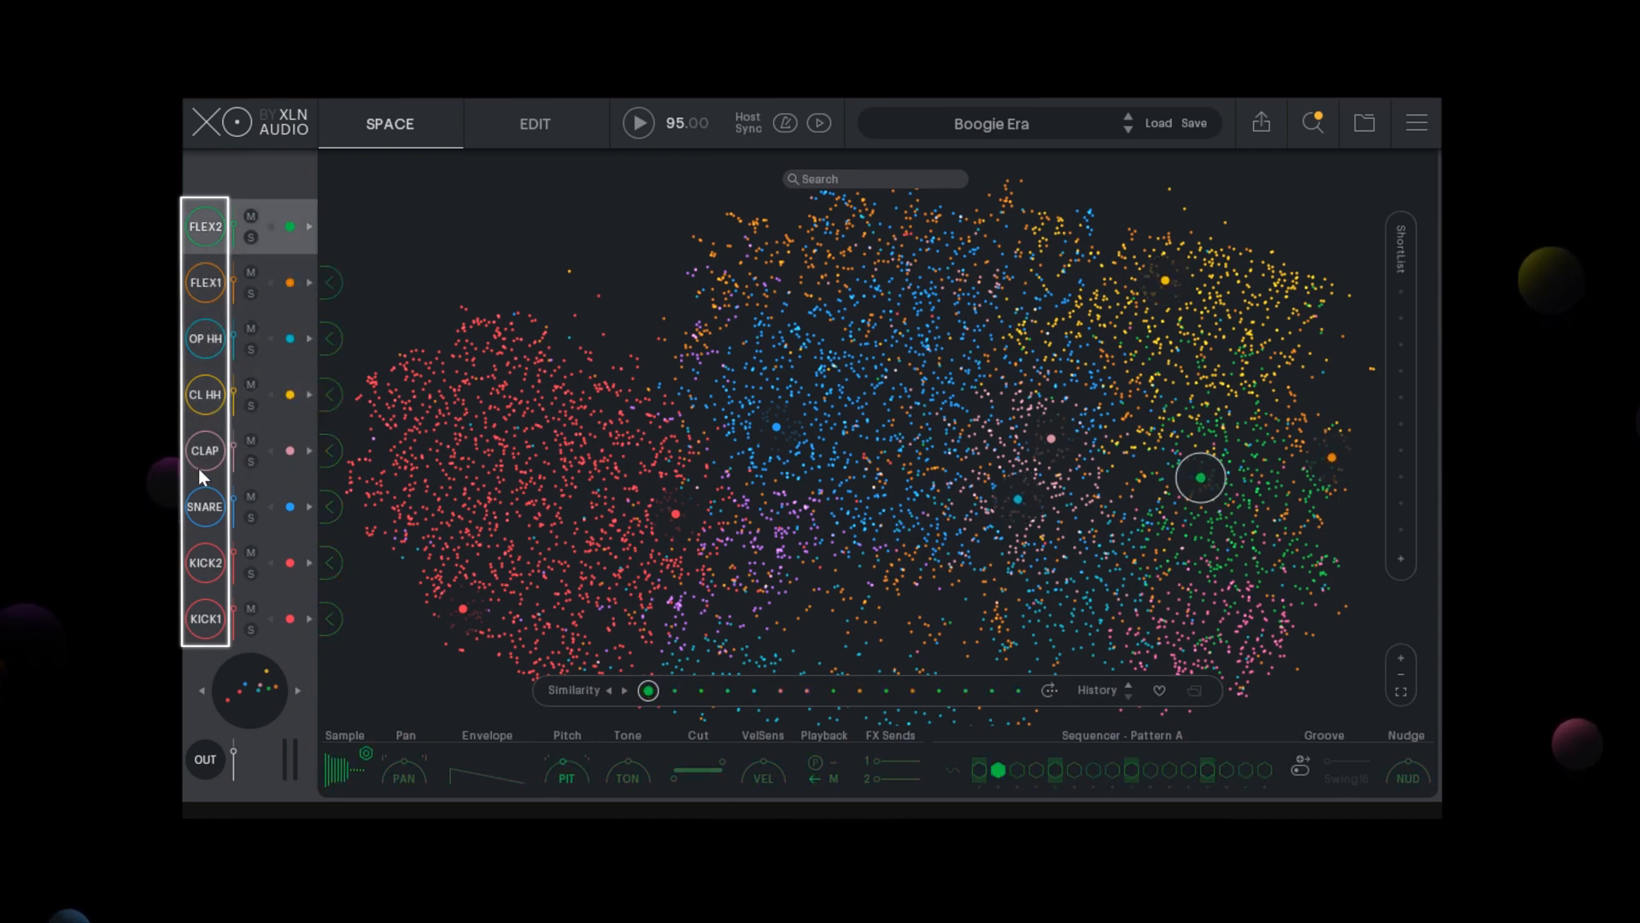
left_click(205, 562)
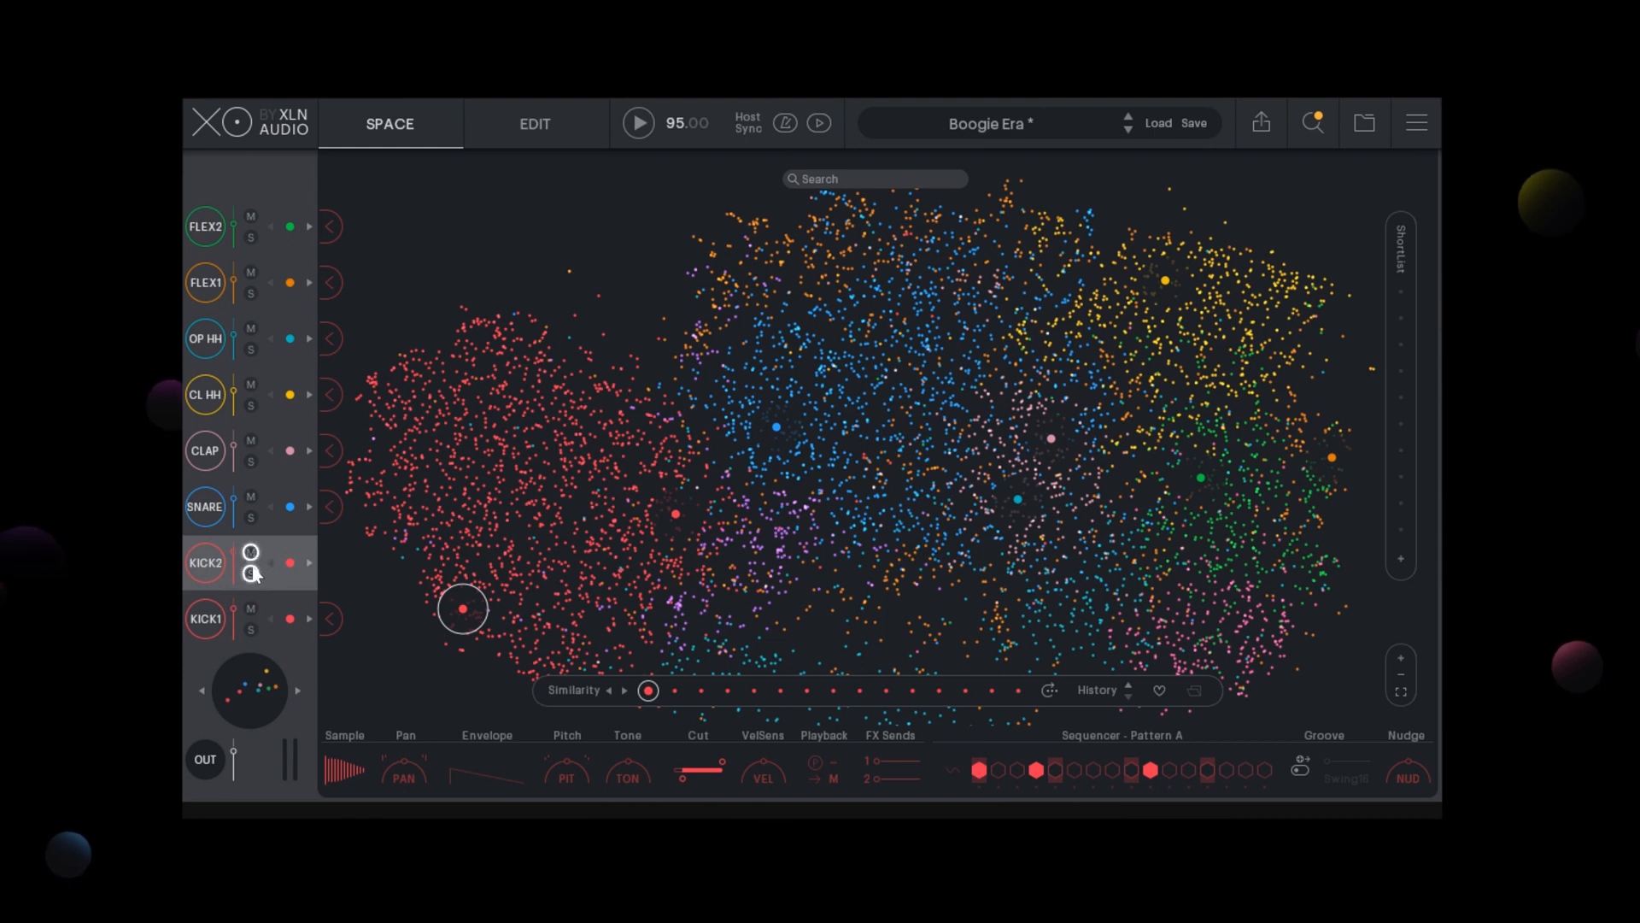
mouse_move(249, 574)
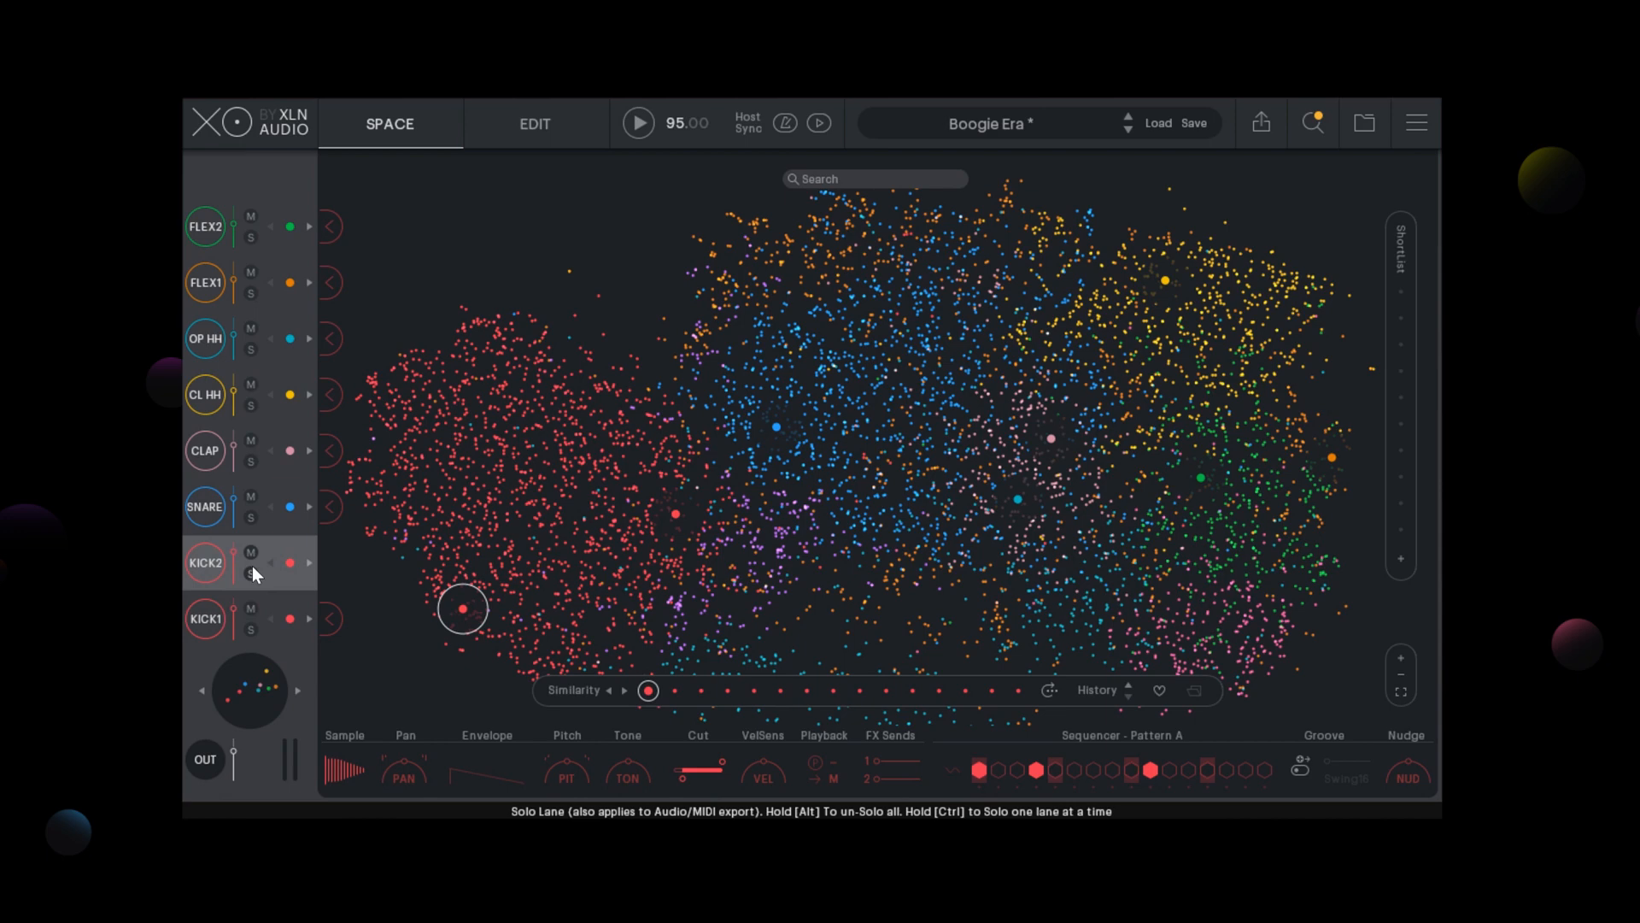
mouse_move(304, 571)
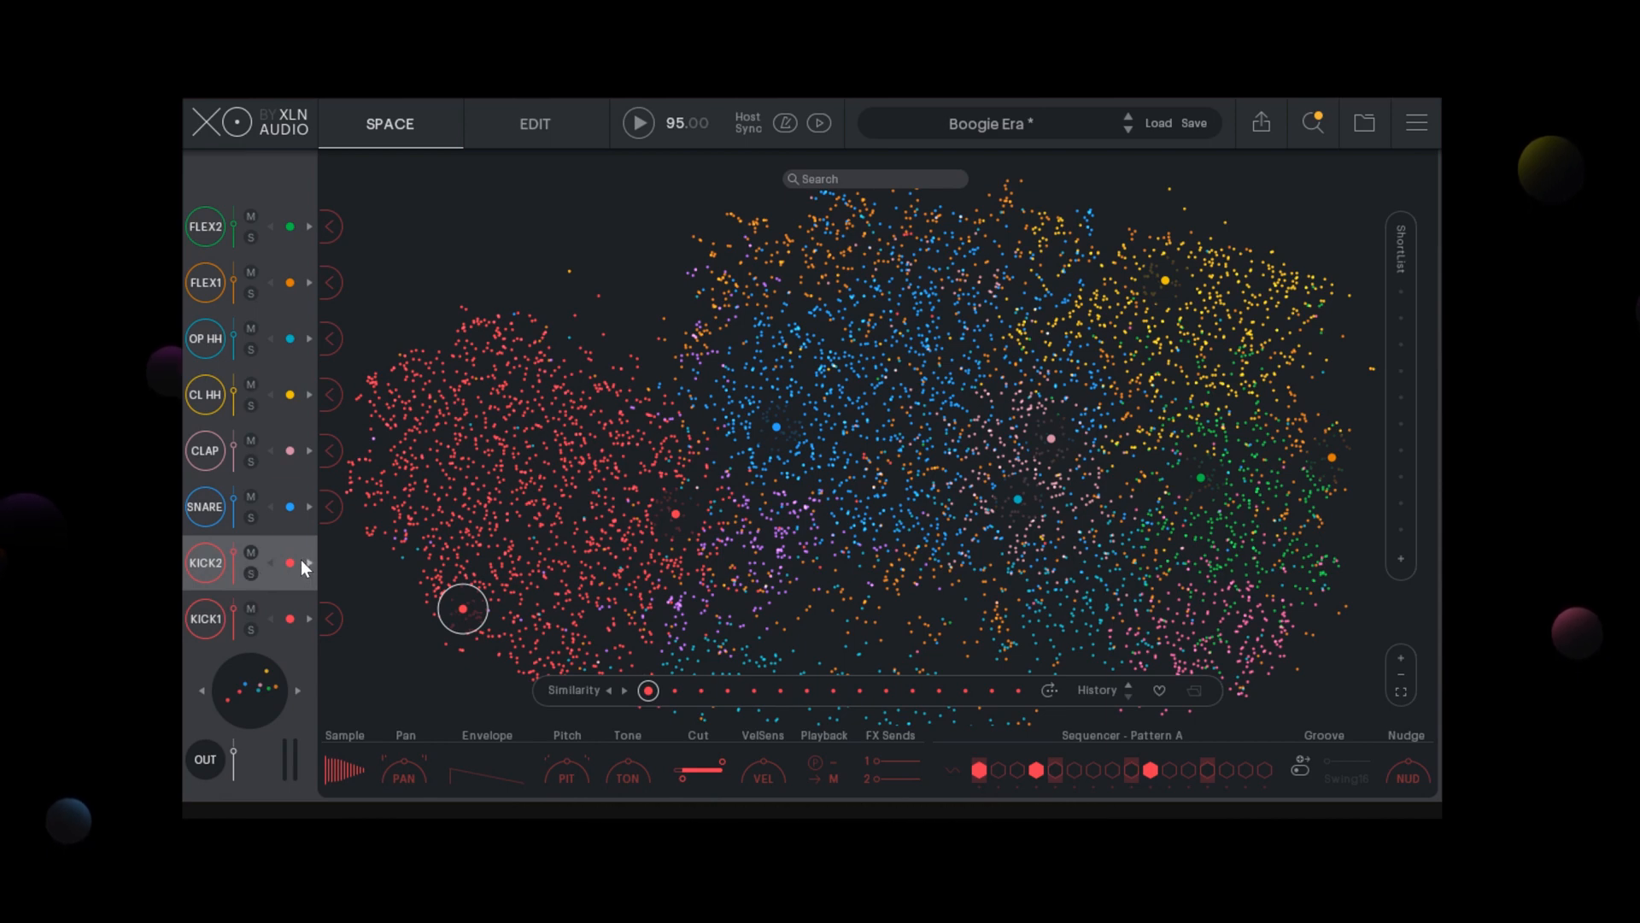
mouse_move(492, 622)
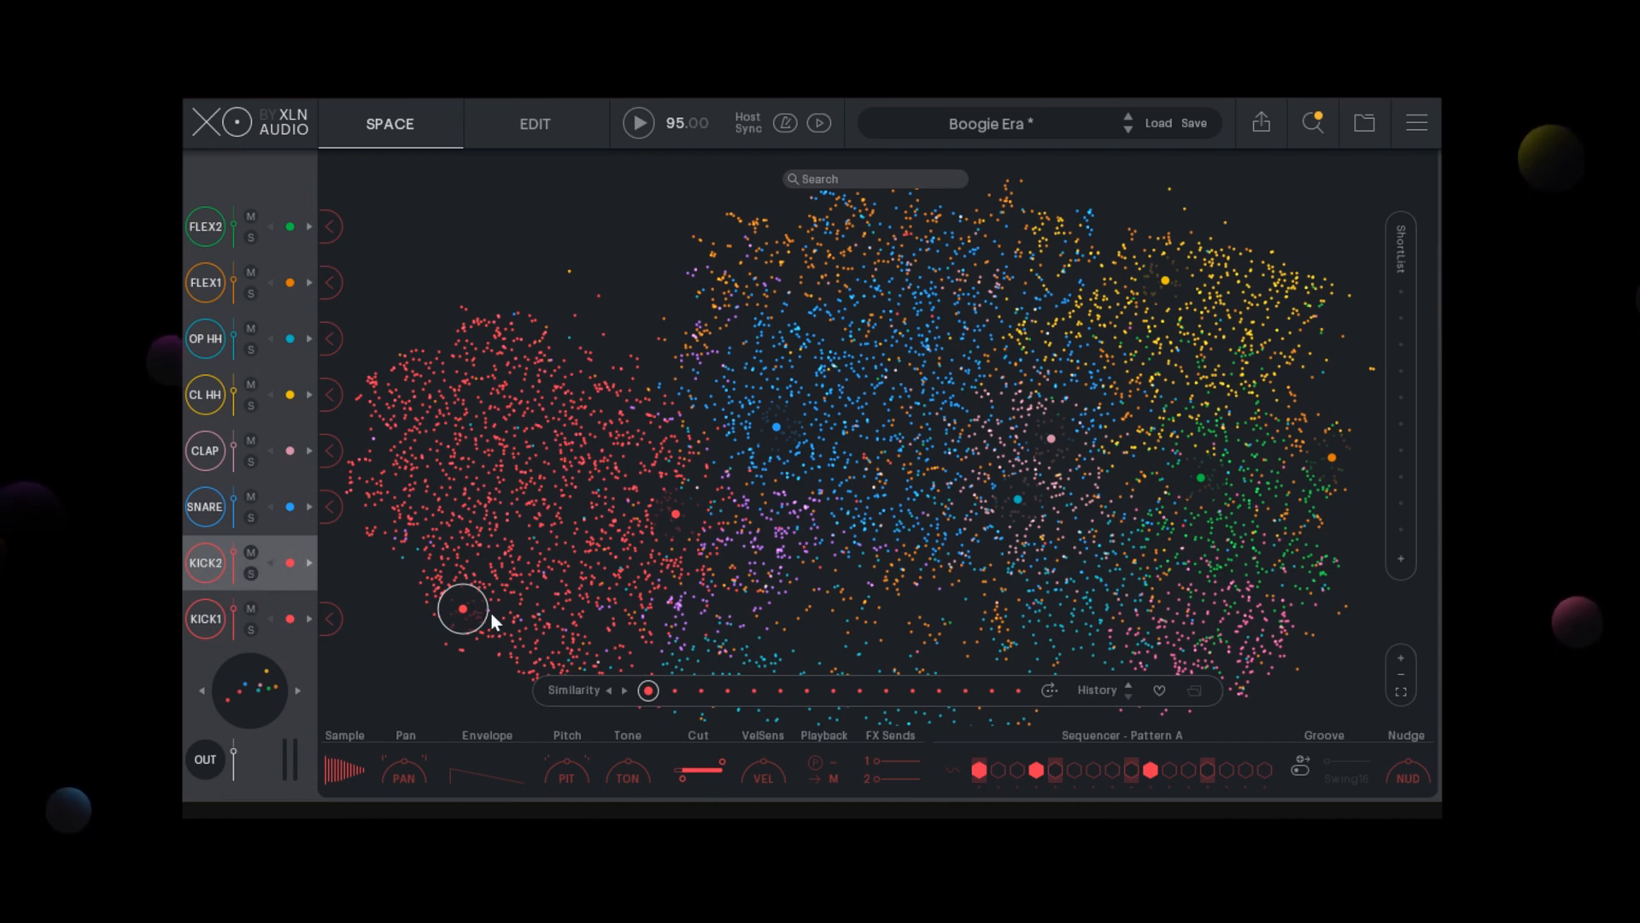
Audition two kicks in the zoomed red cluster and load the chosen one into Kick 2.
scroll("down", 3)
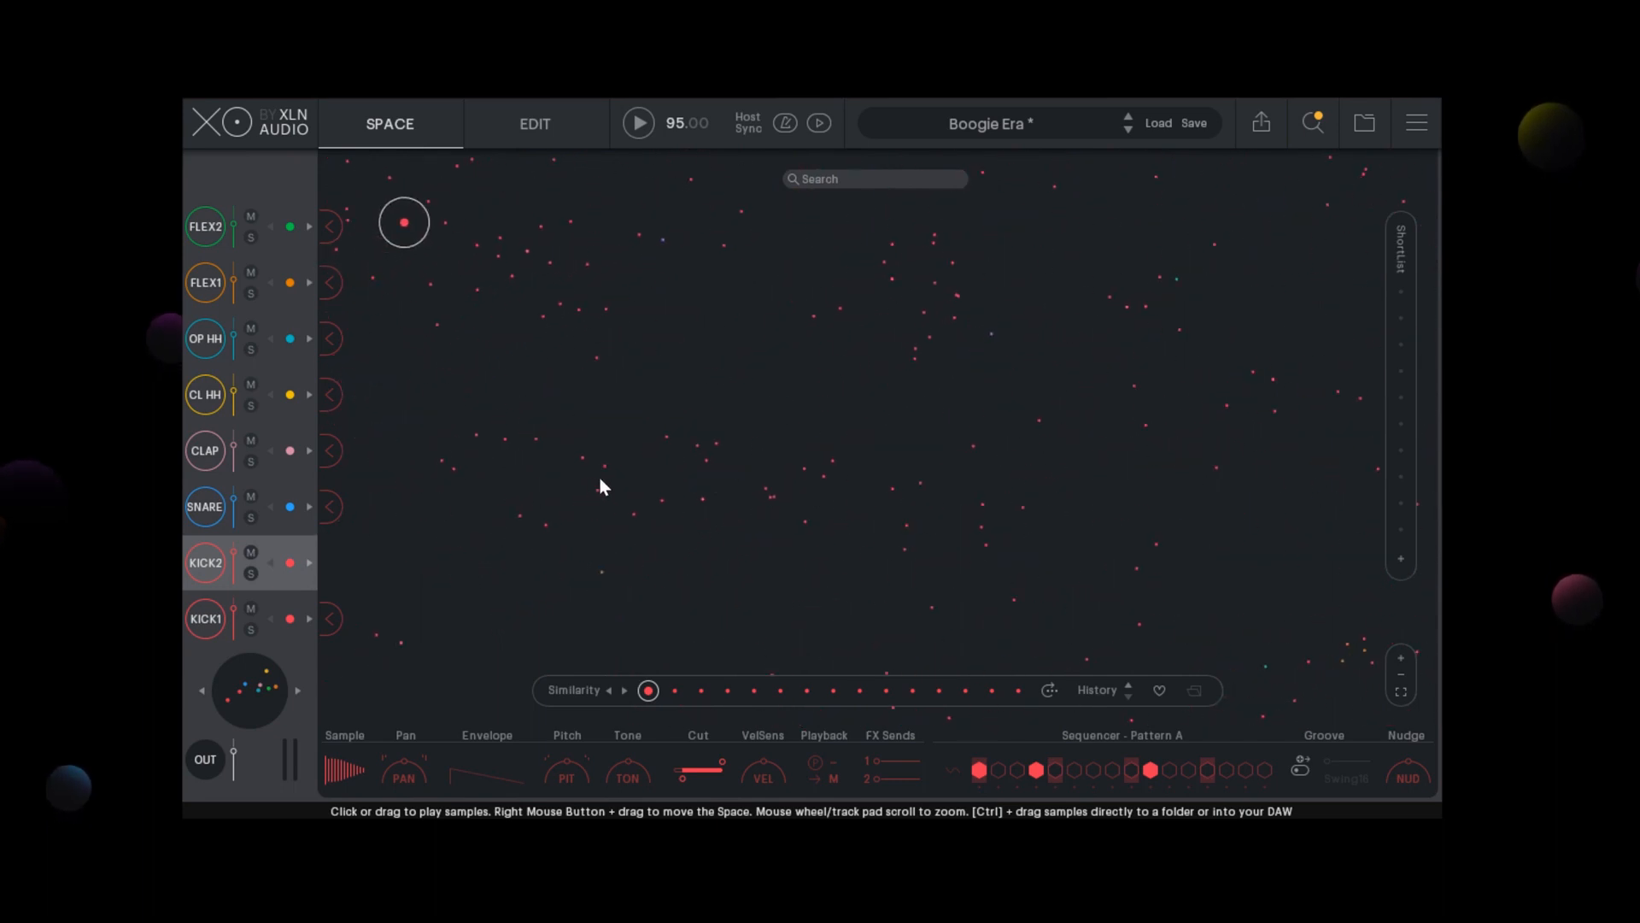
left_click(581, 458)
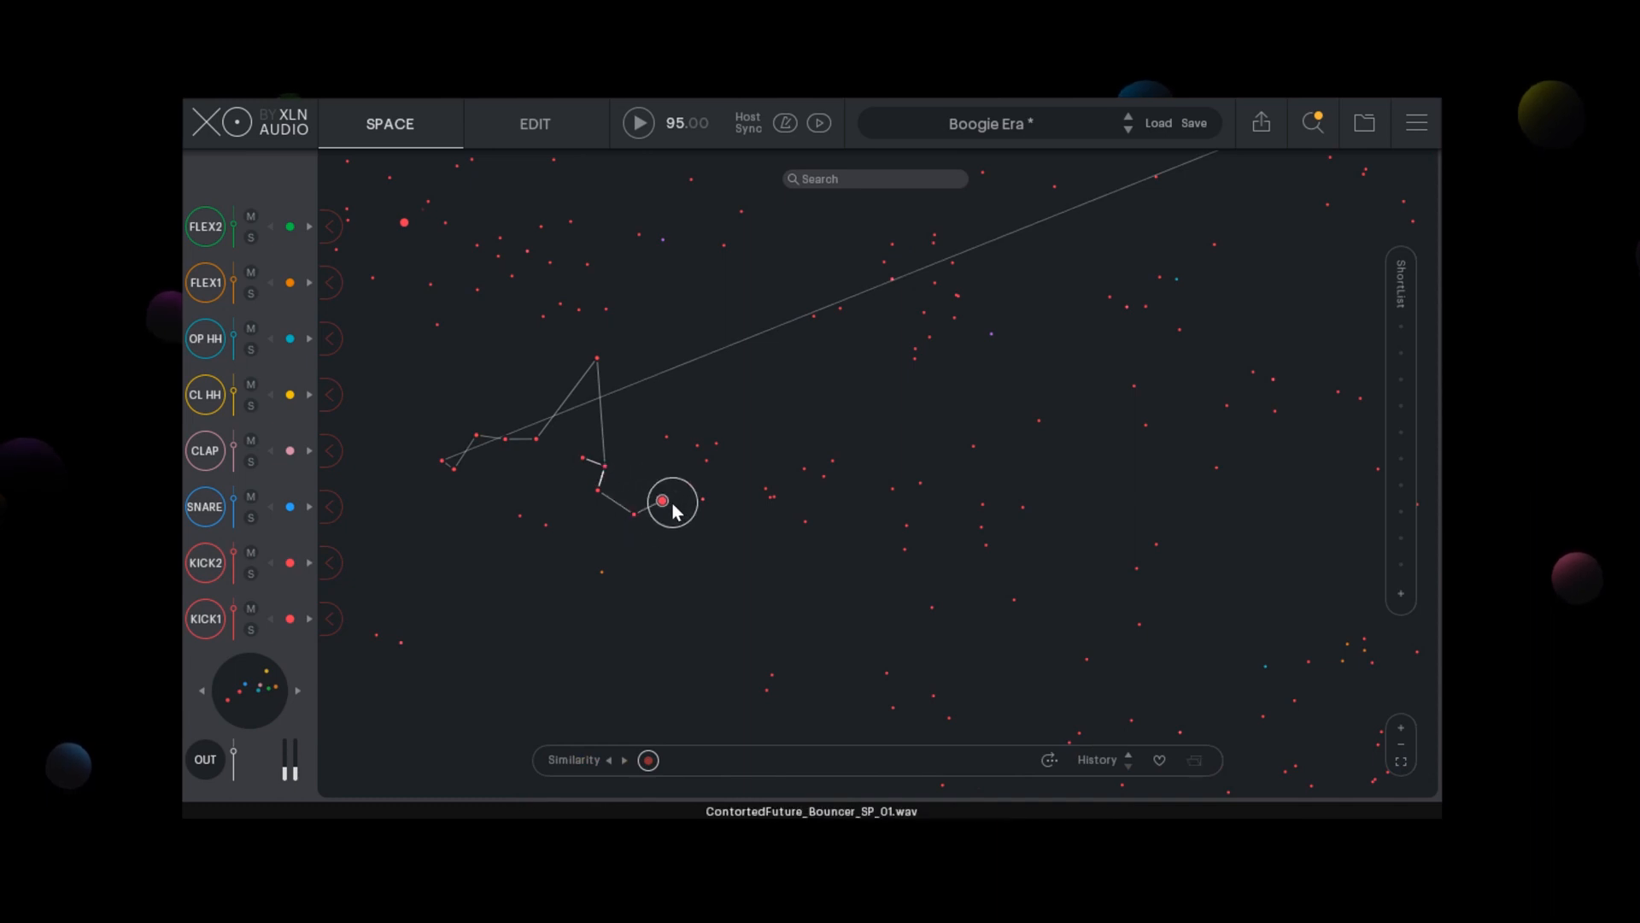
left_click(694, 444)
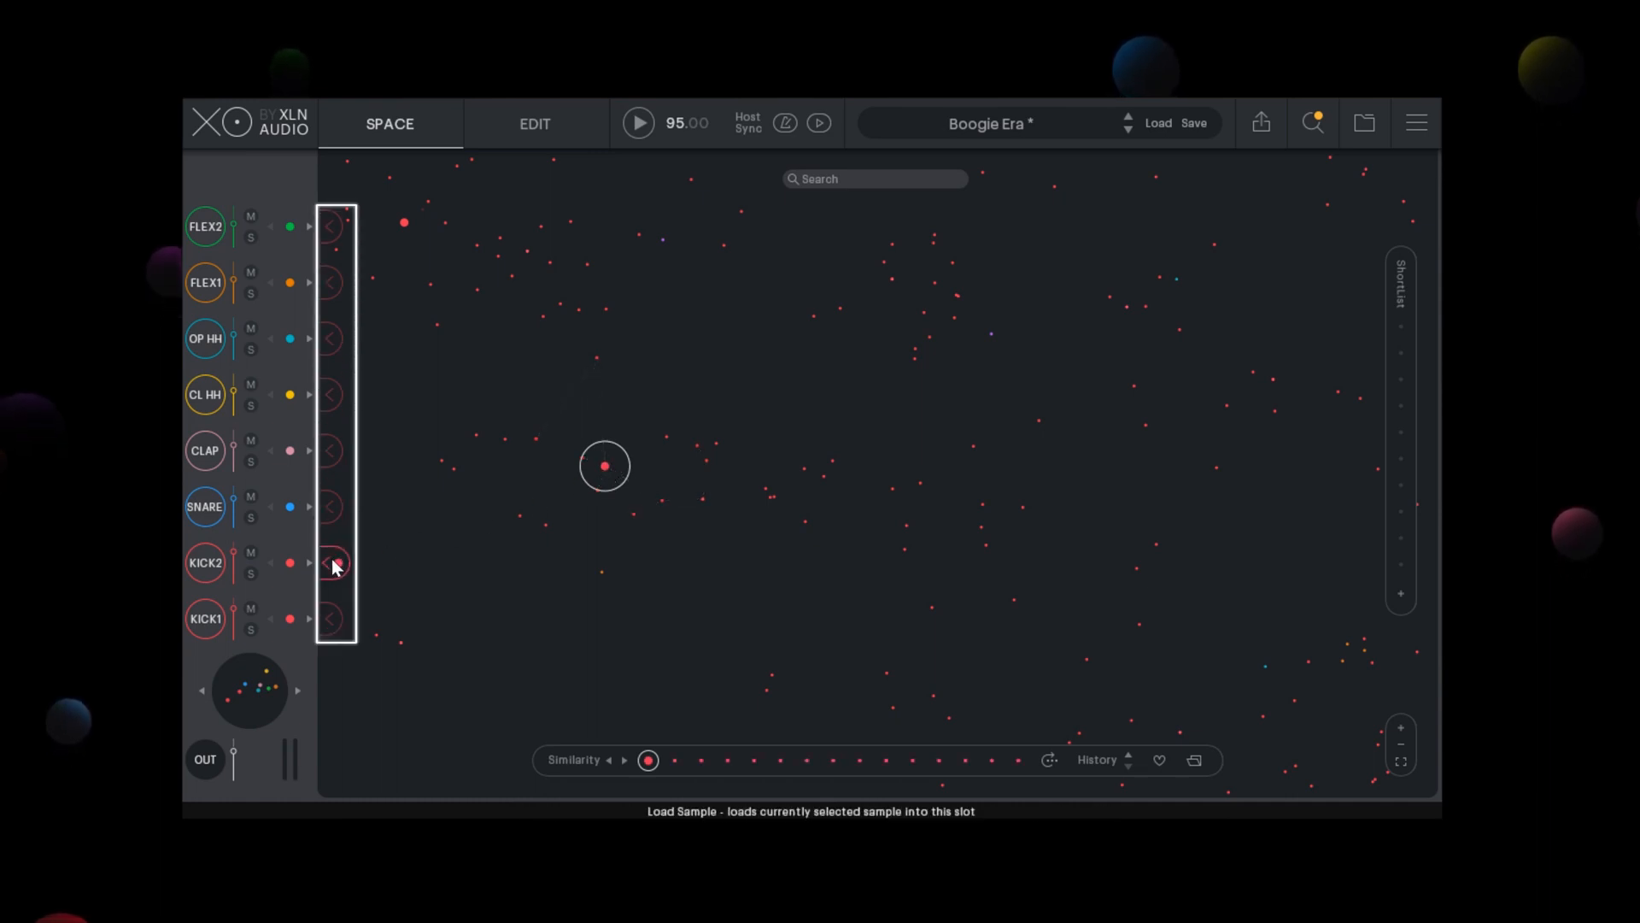
left_click(205, 562)
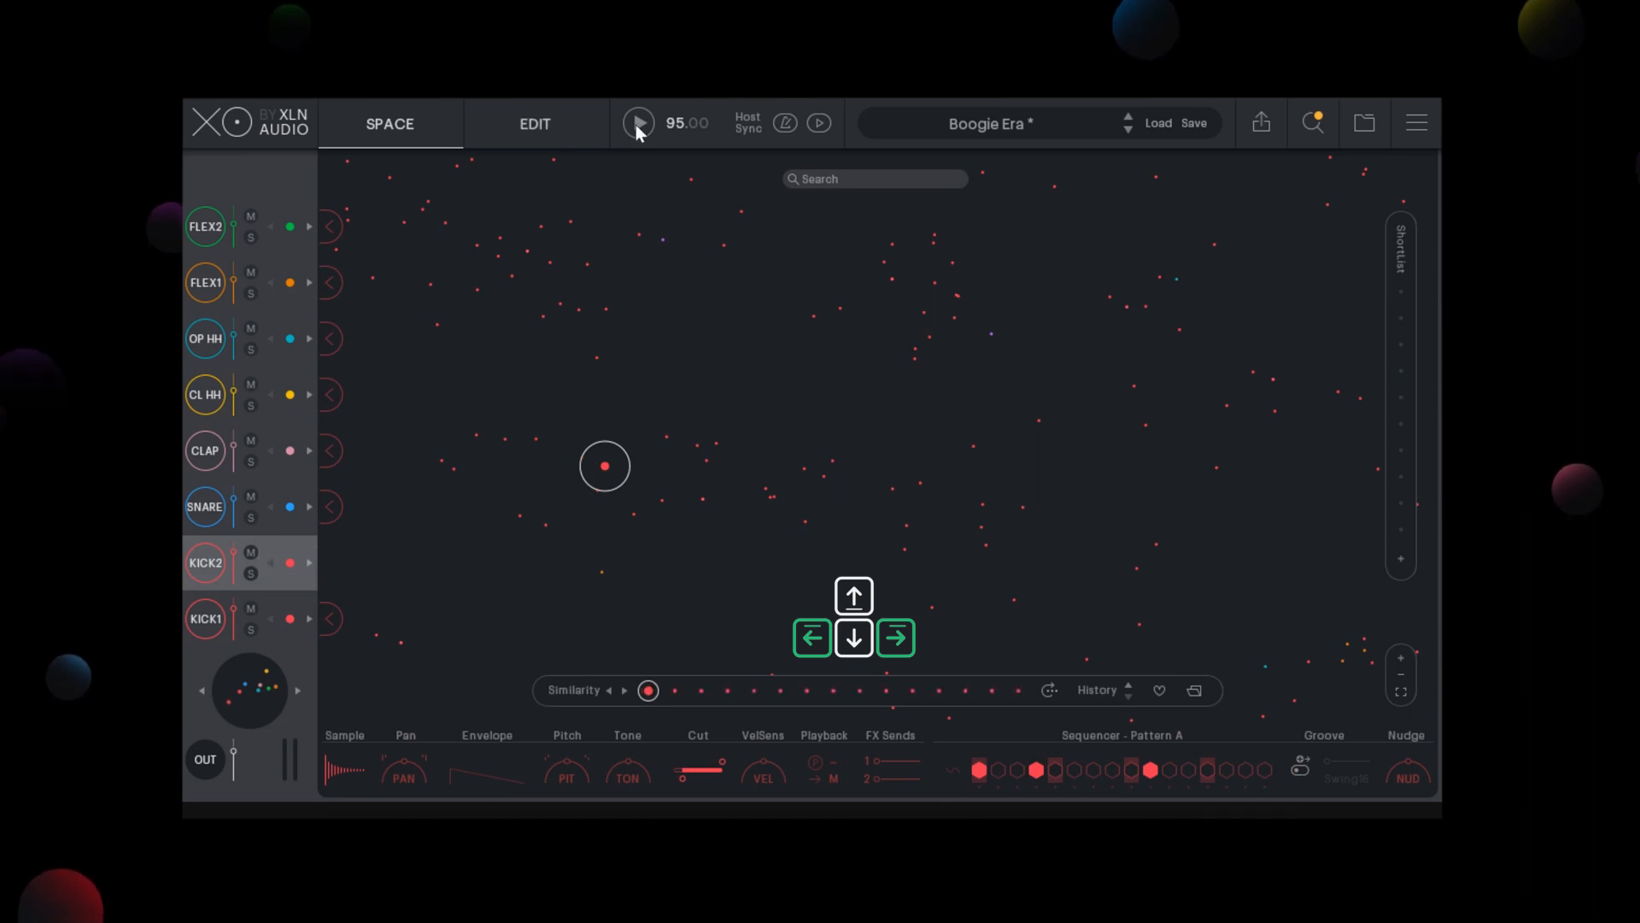
Play the beat while stepping Kick 2 to a similar neighbouring sample, then stop playback.
left_click(637, 123)
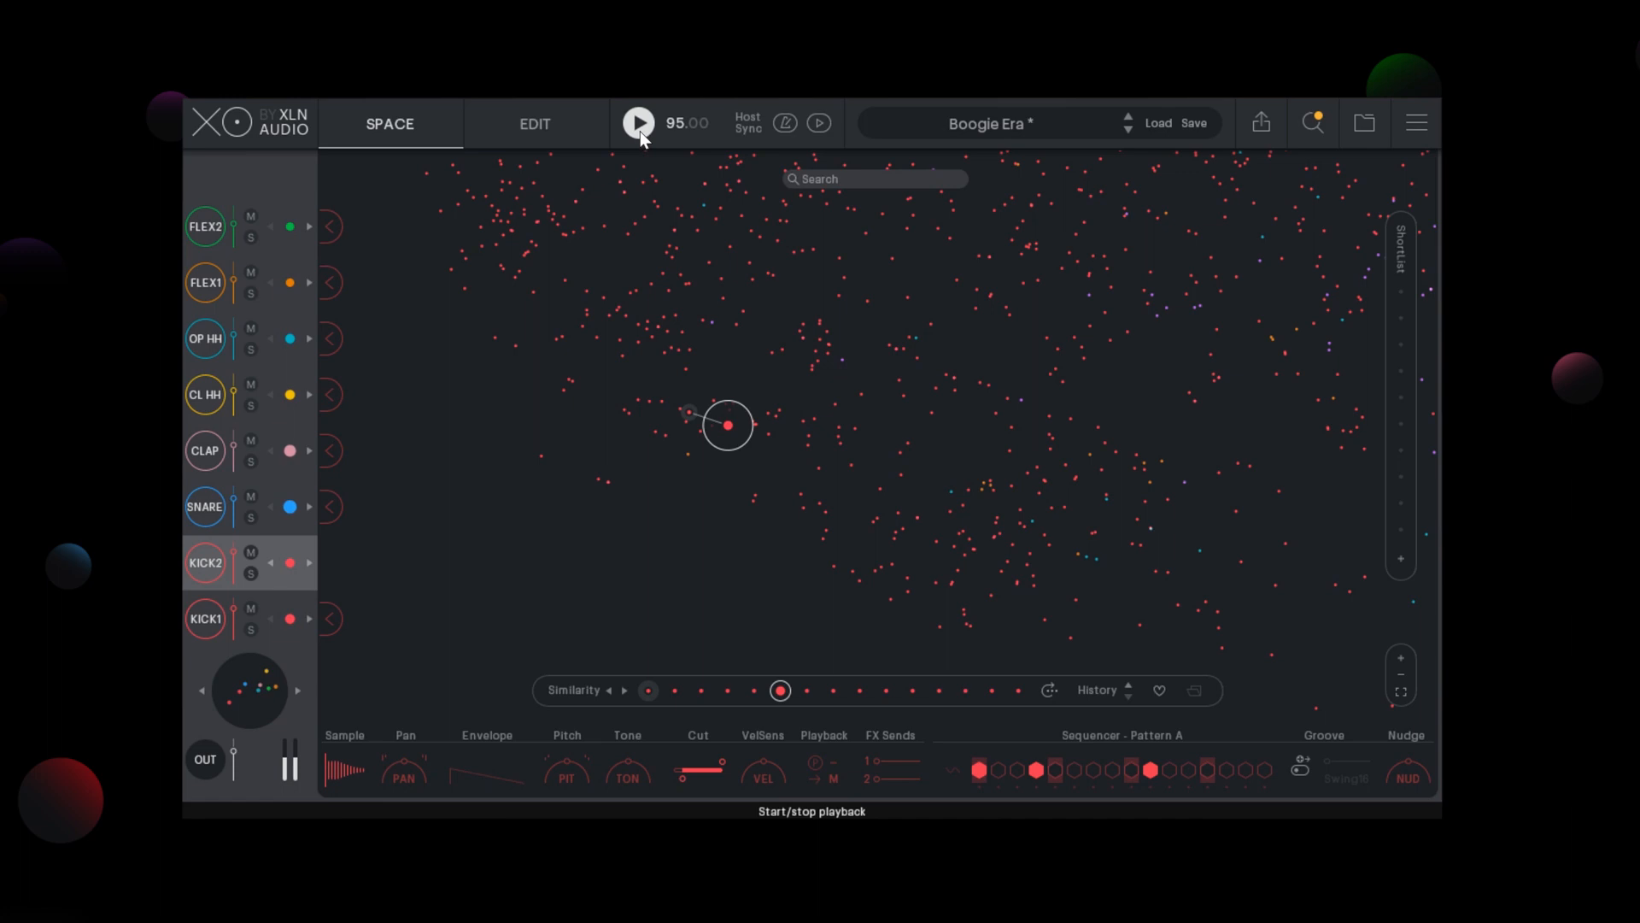
left_click(638, 123)
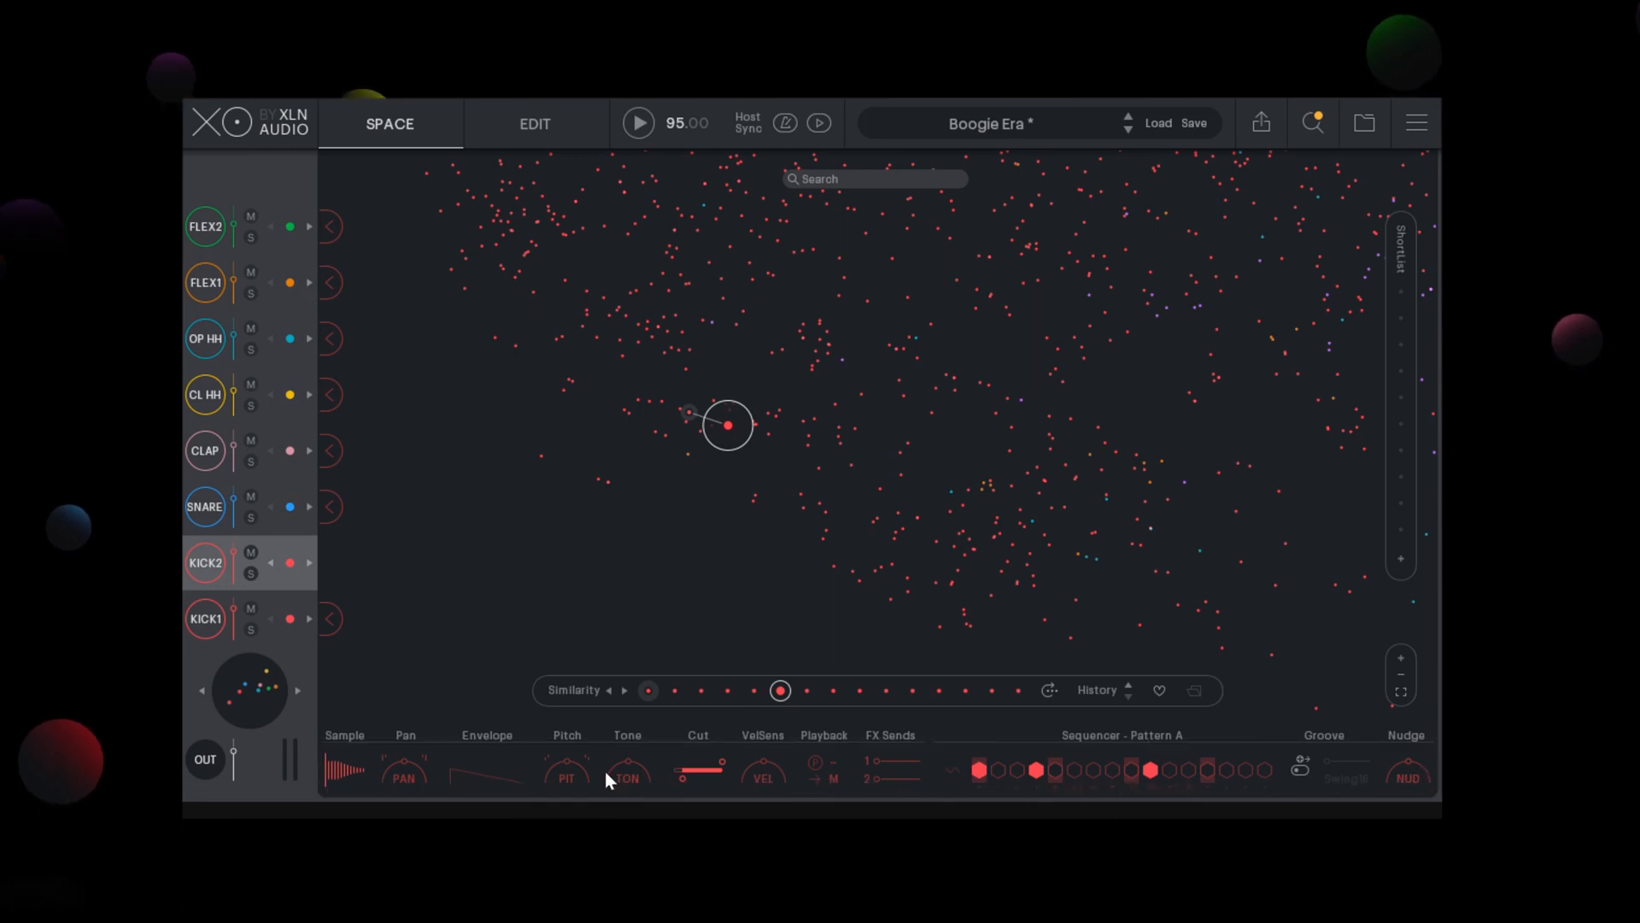
Show the per-lane edit view and make Snare the working lane.
left_click(533, 123)
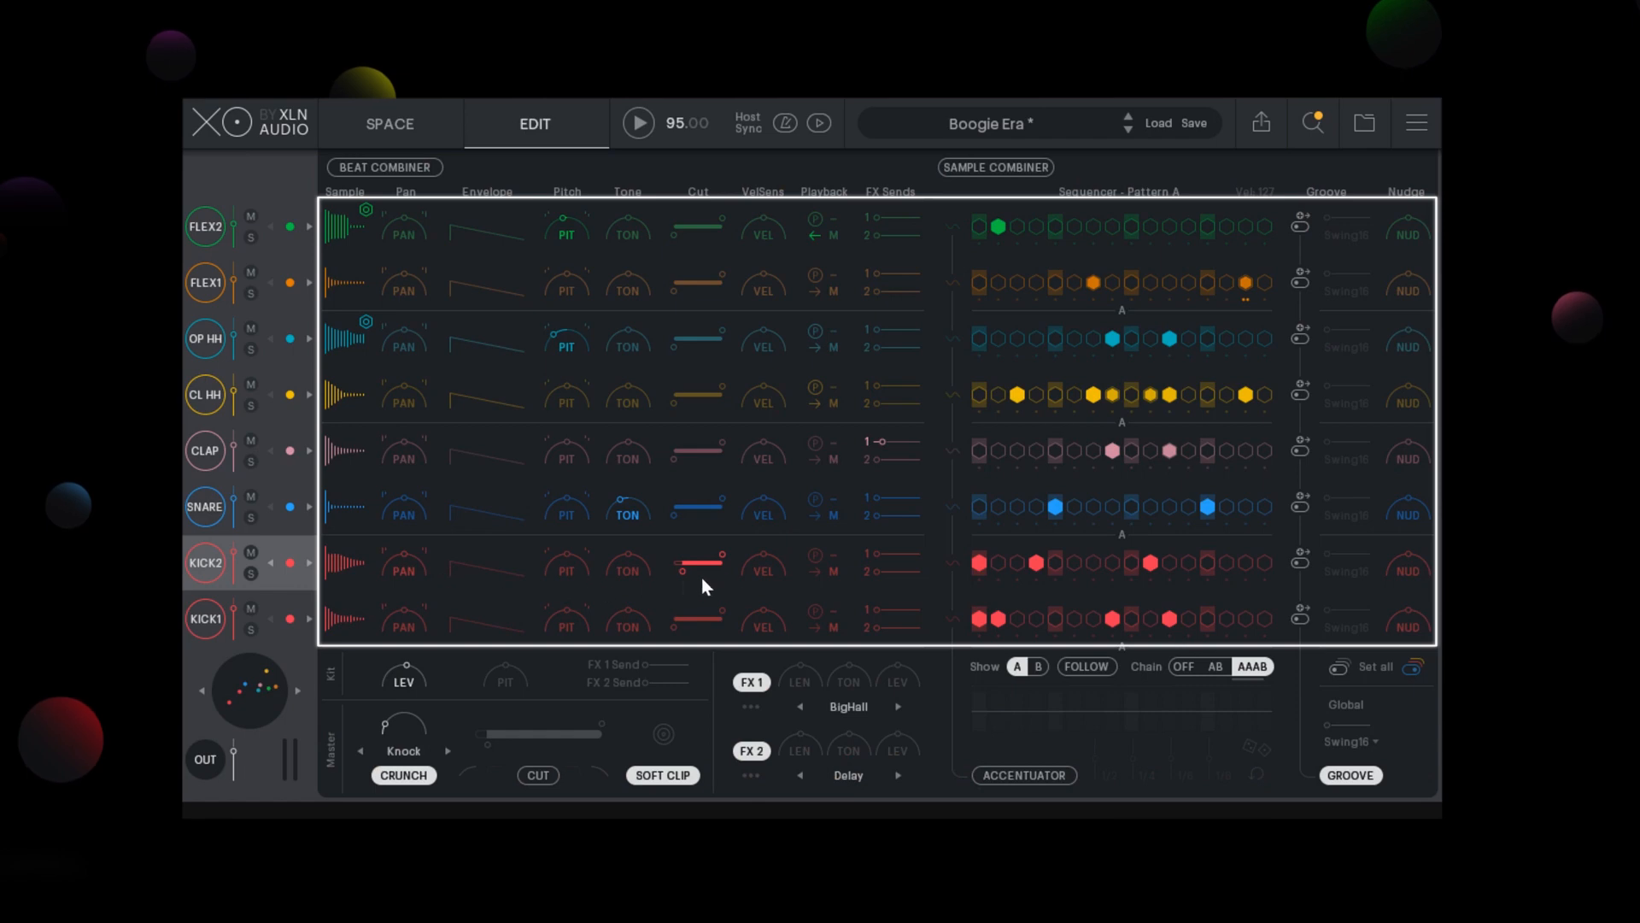
mouse_move(1101, 579)
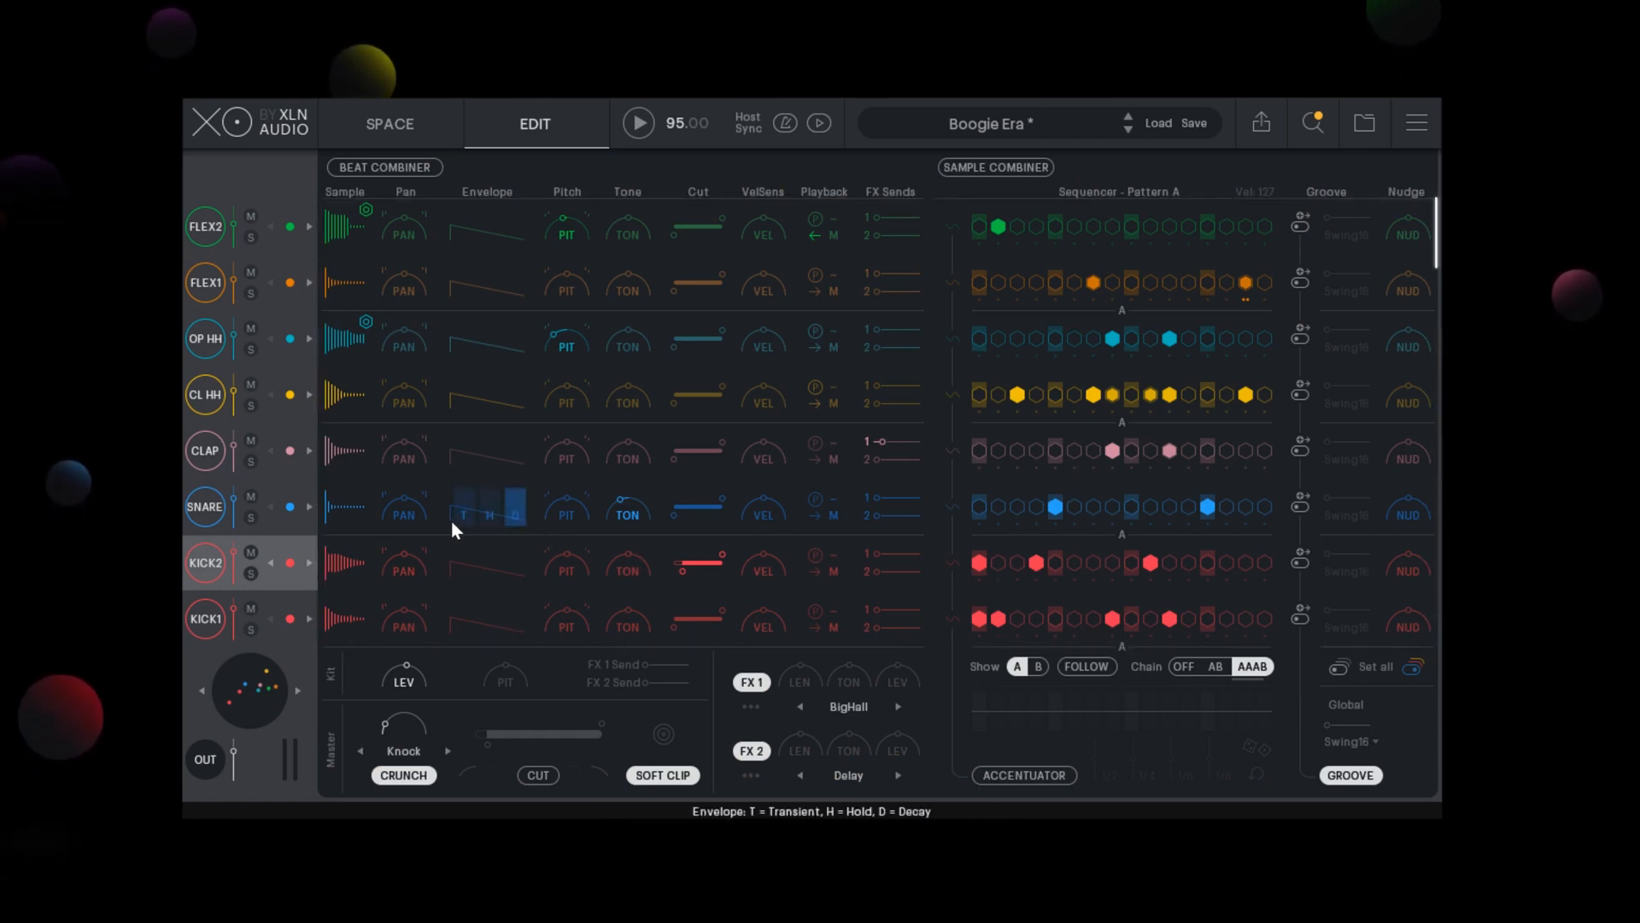
left_click(389, 123)
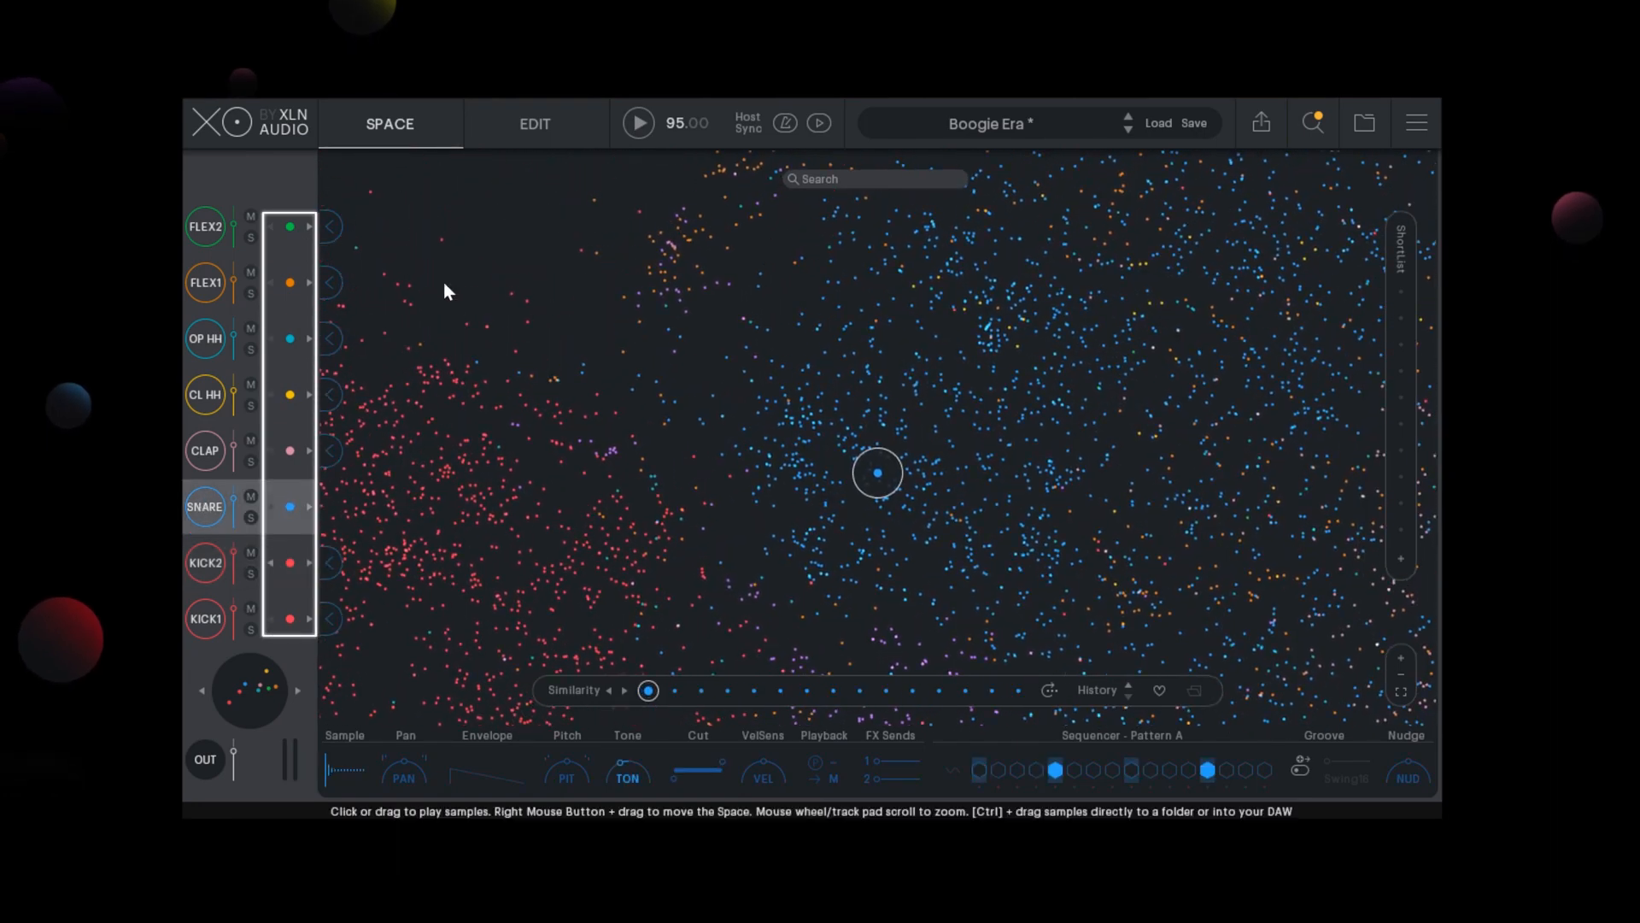
mouse_move(291, 508)
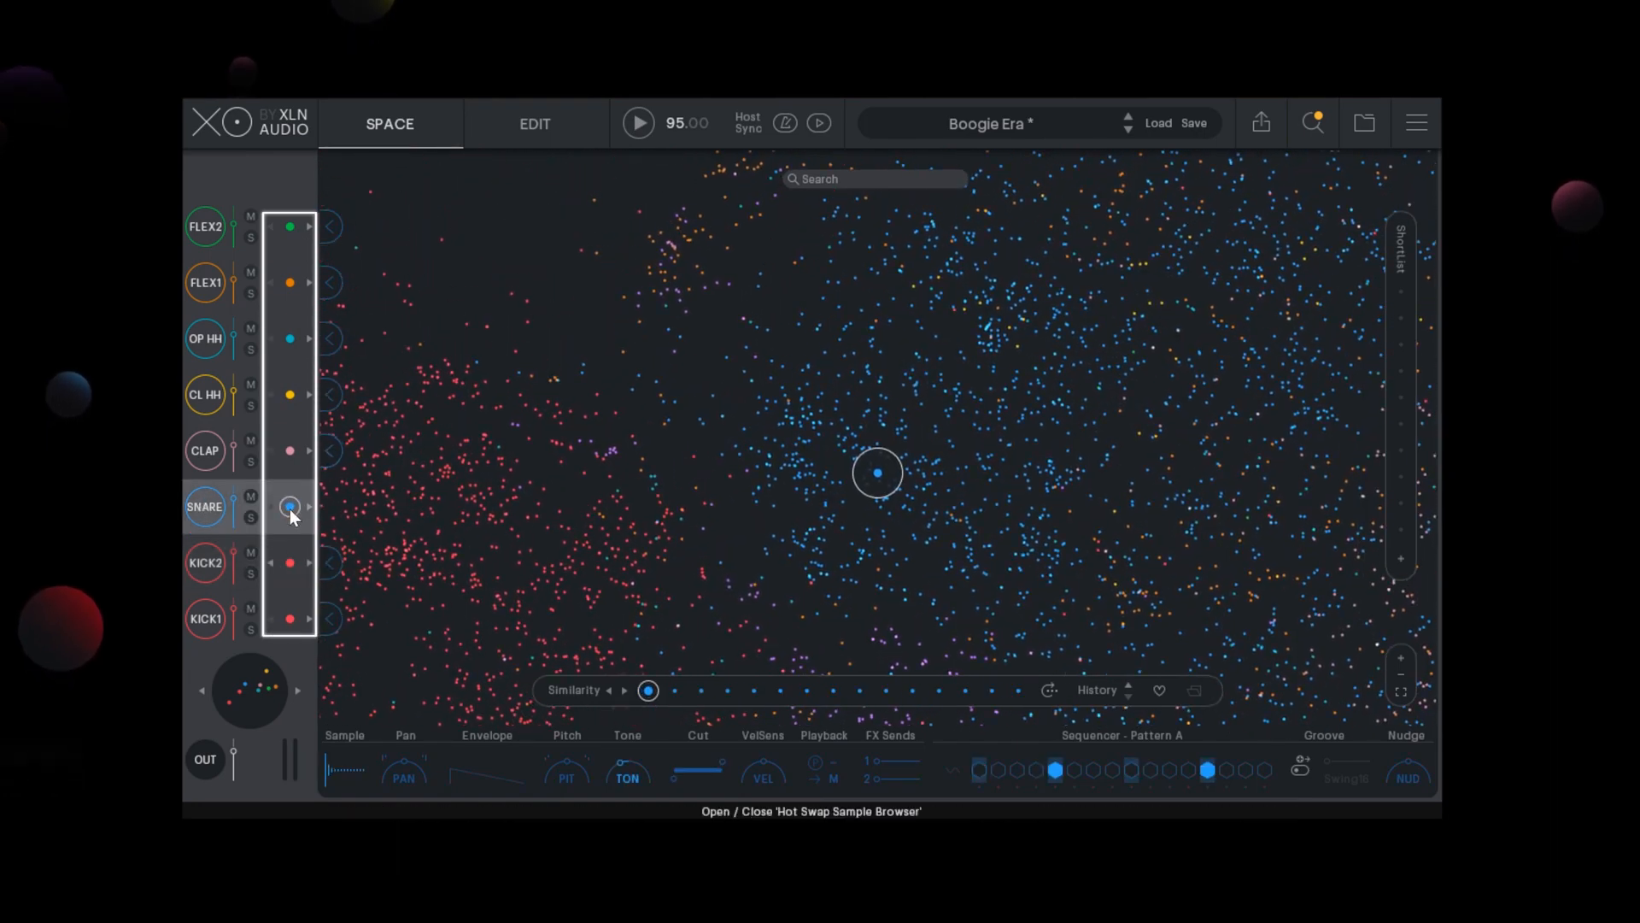
Hot-swap the Snare: audition four neighbouring snares with the beat playing and accept the new one.
left_click(291, 506)
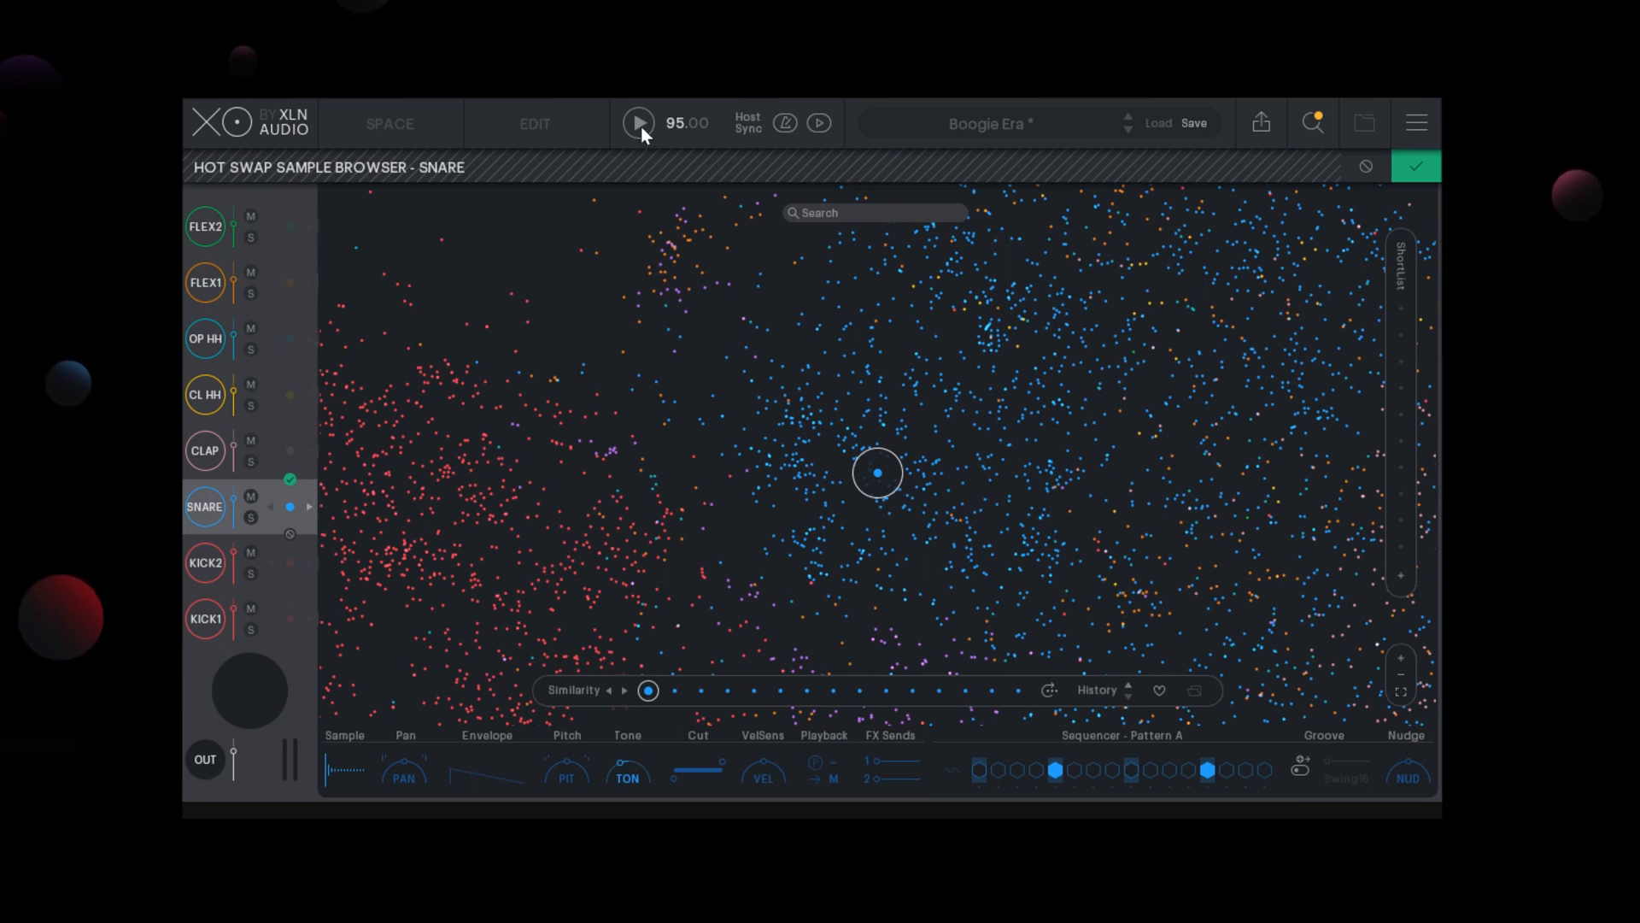
left_click(635, 123)
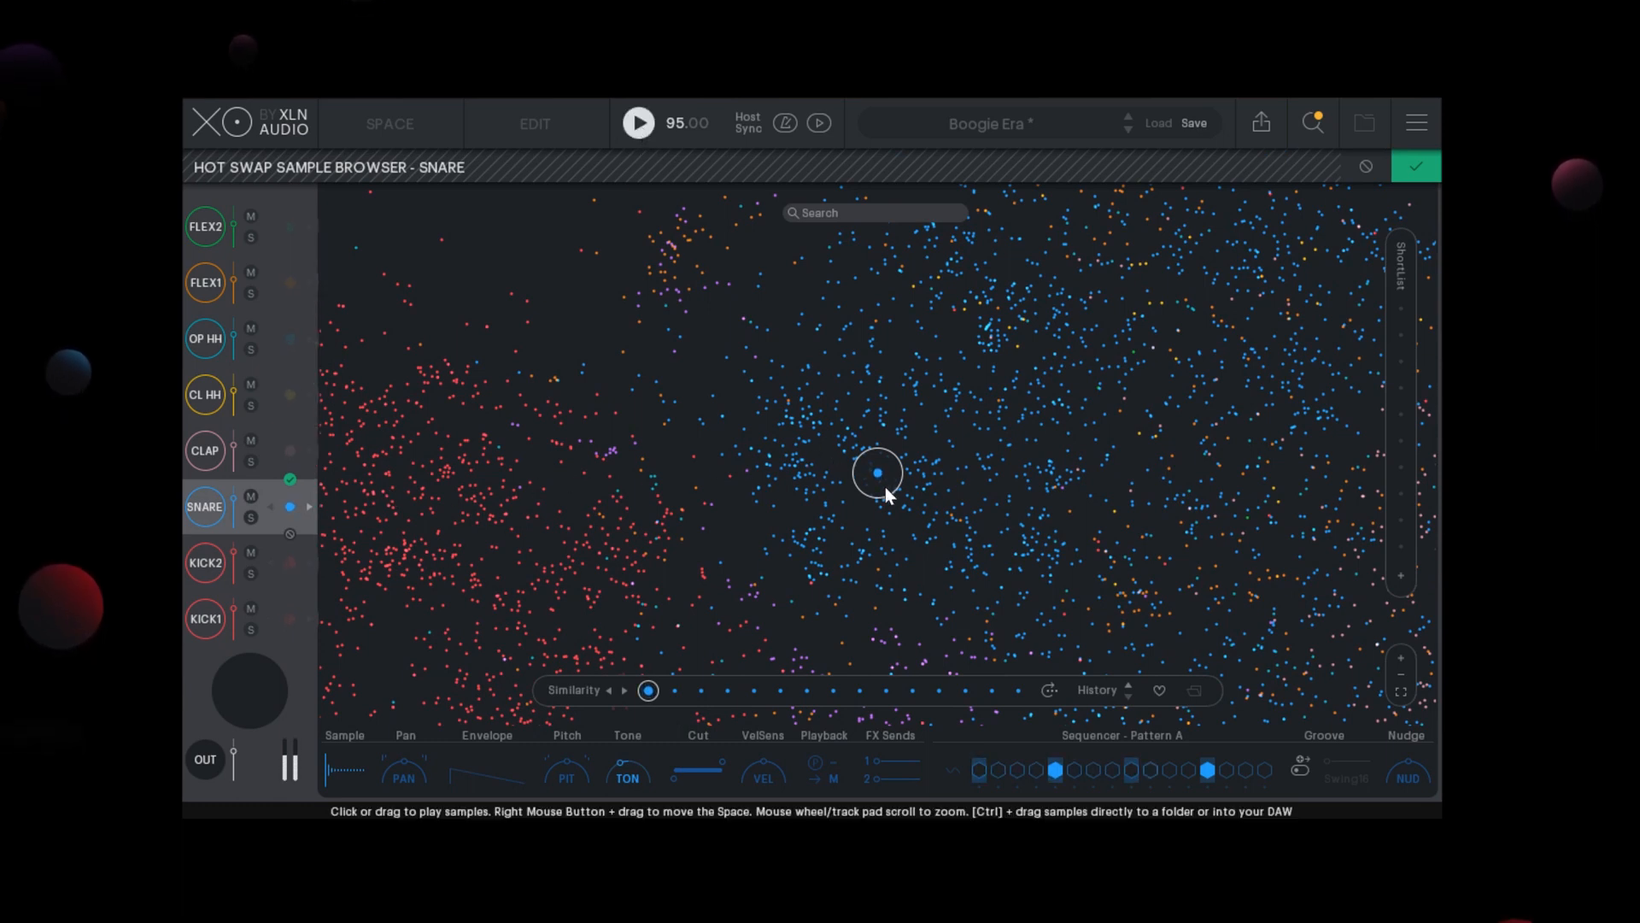
left_click(894, 492)
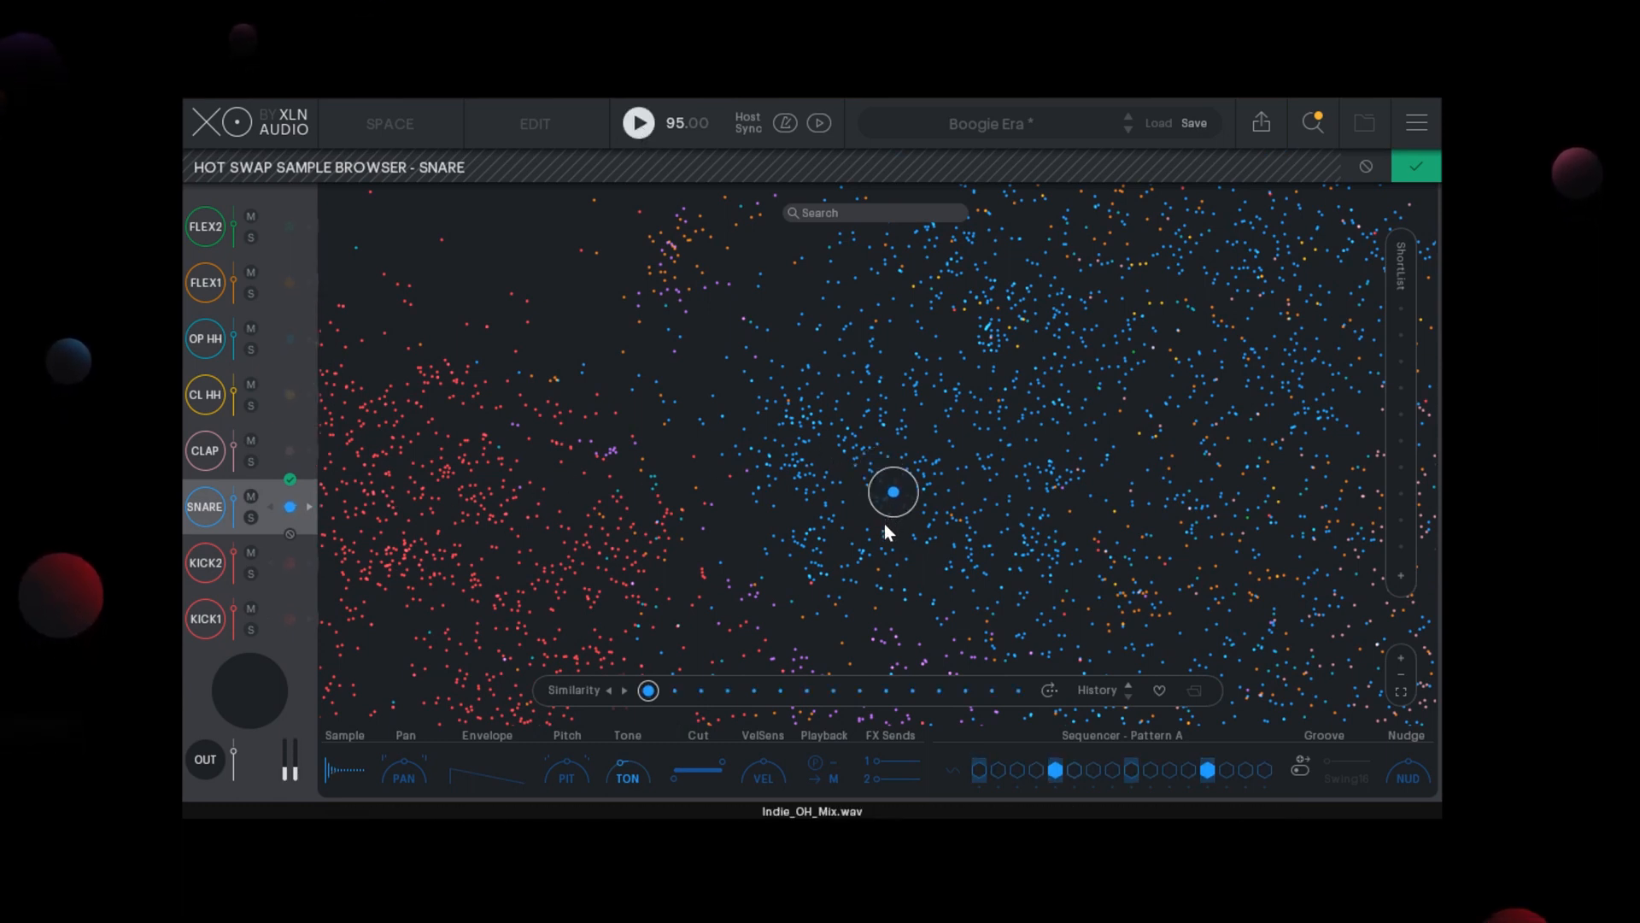
left_click(881, 531)
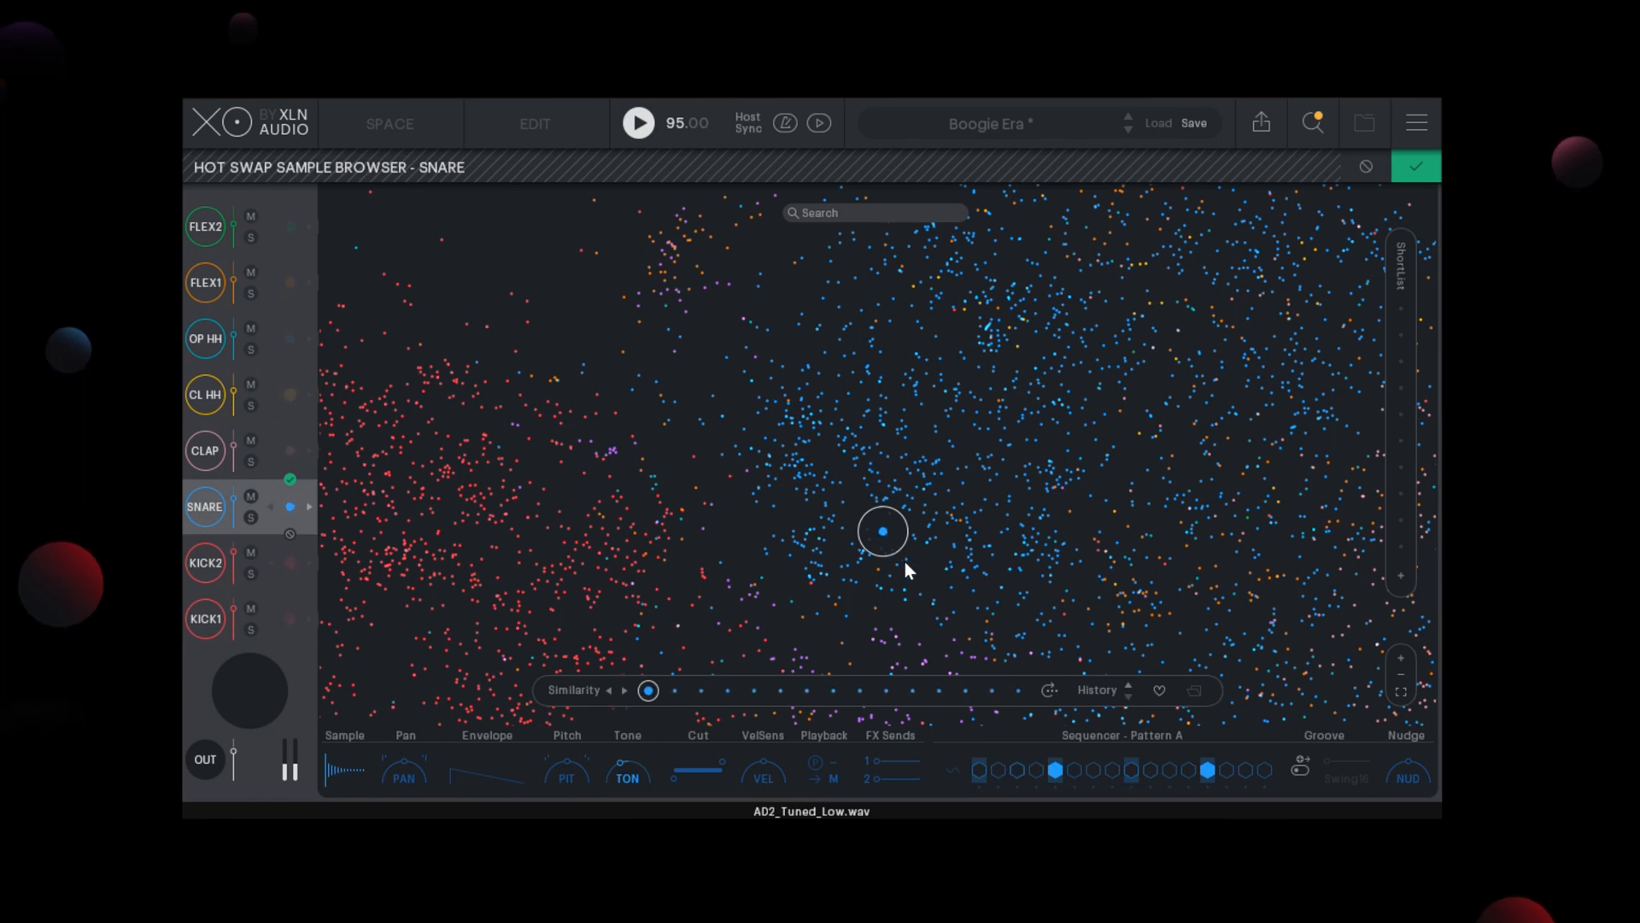
left_click(904, 559)
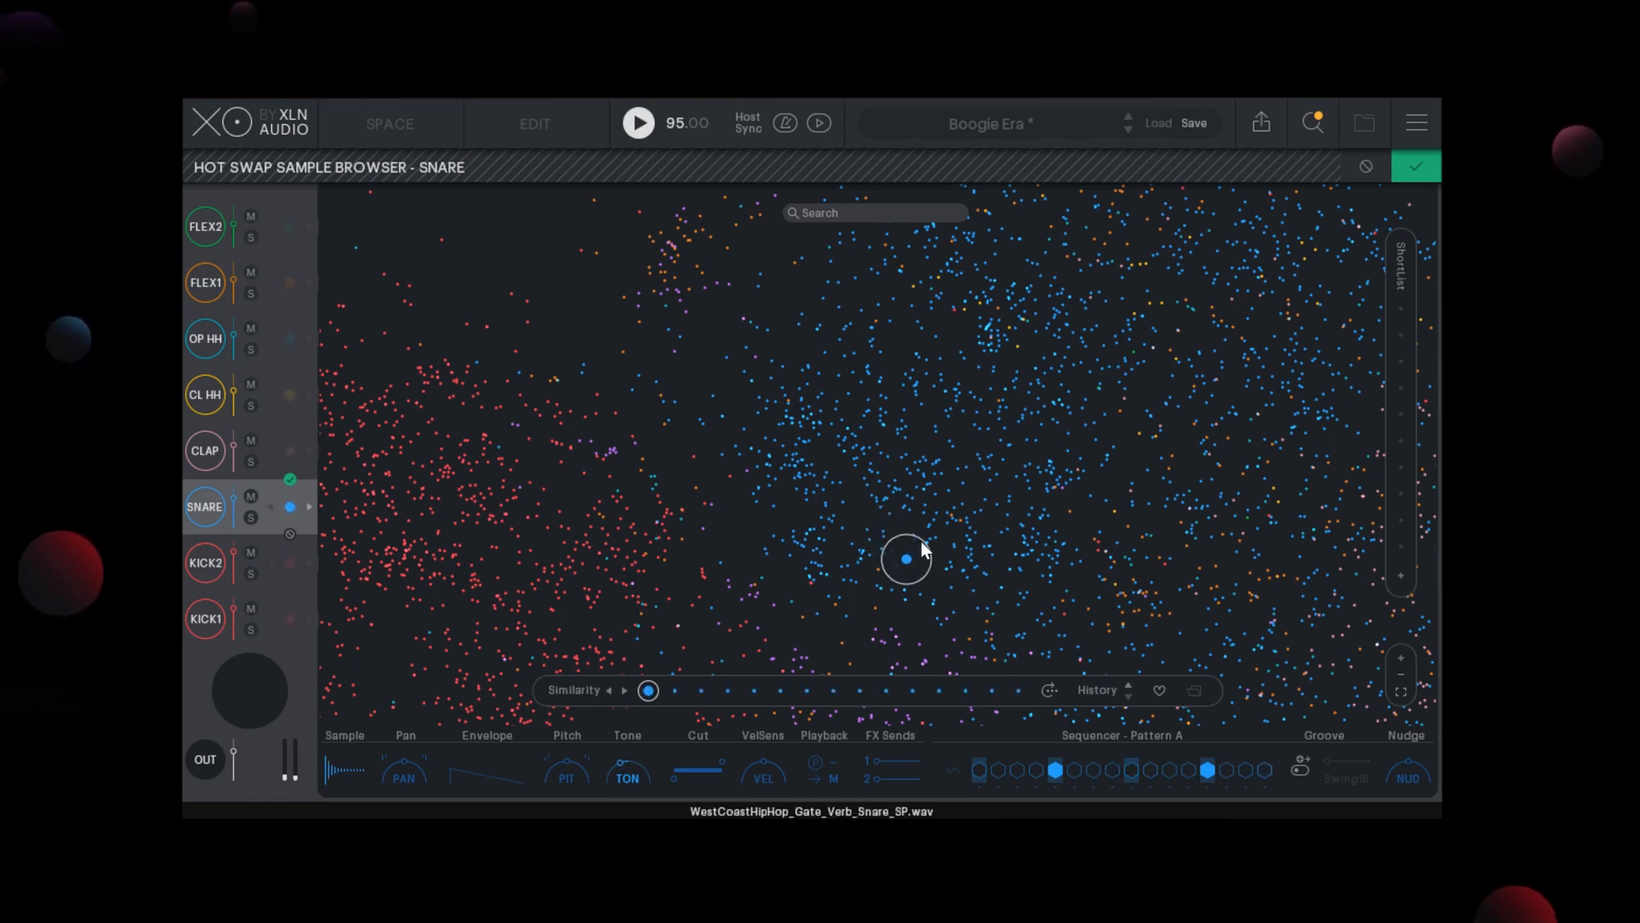
left_click(926, 541)
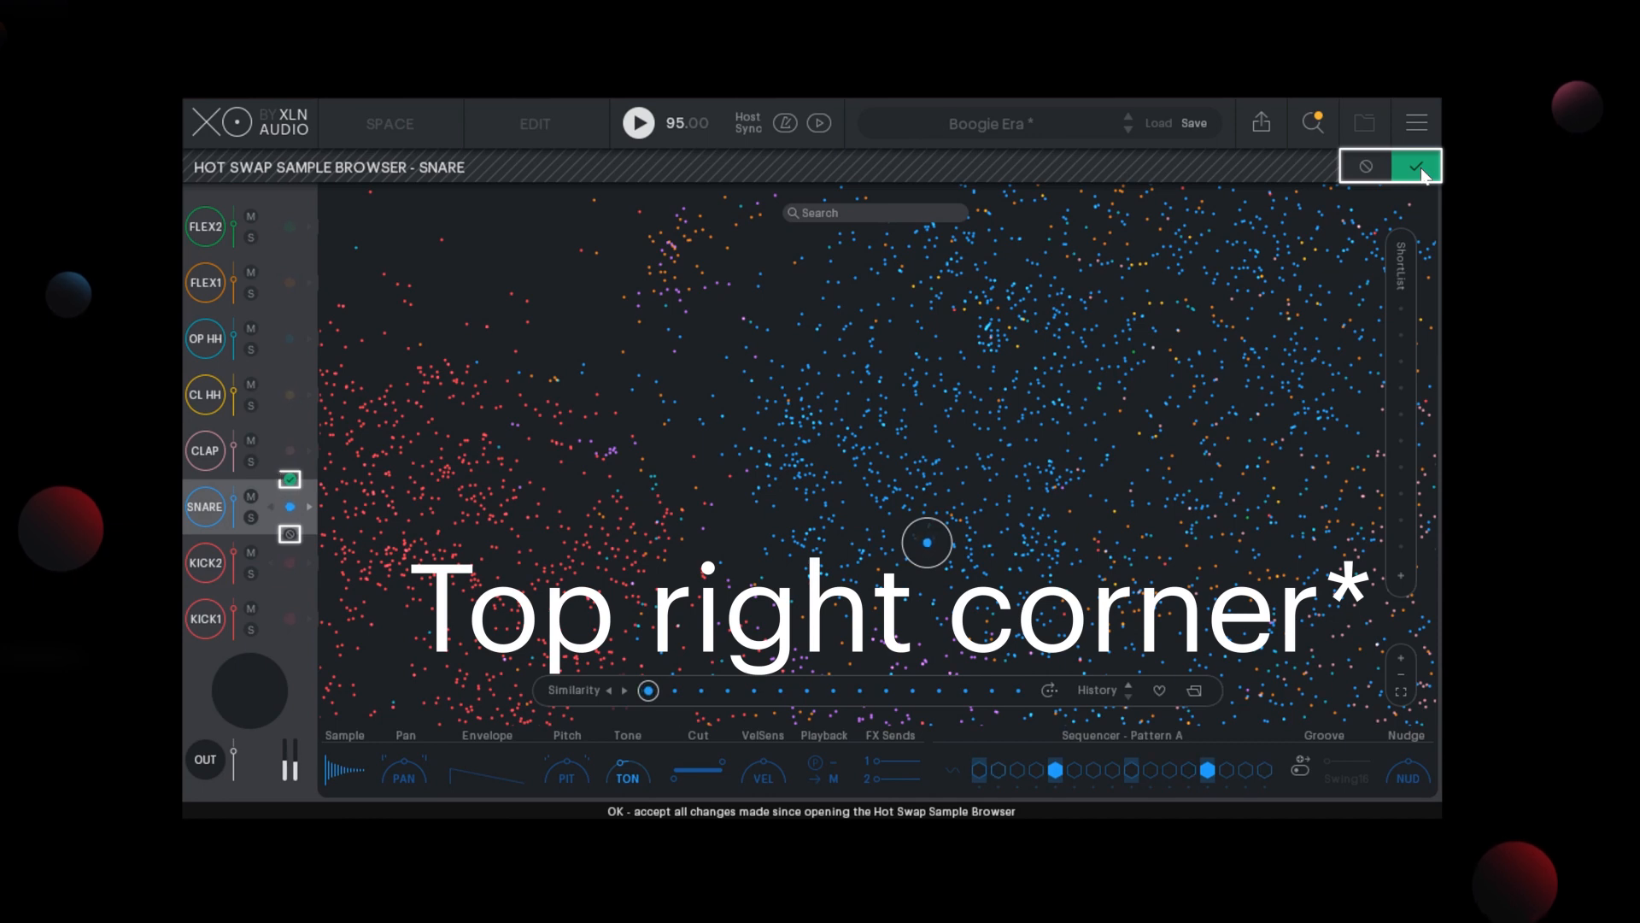
left_click(1414, 165)
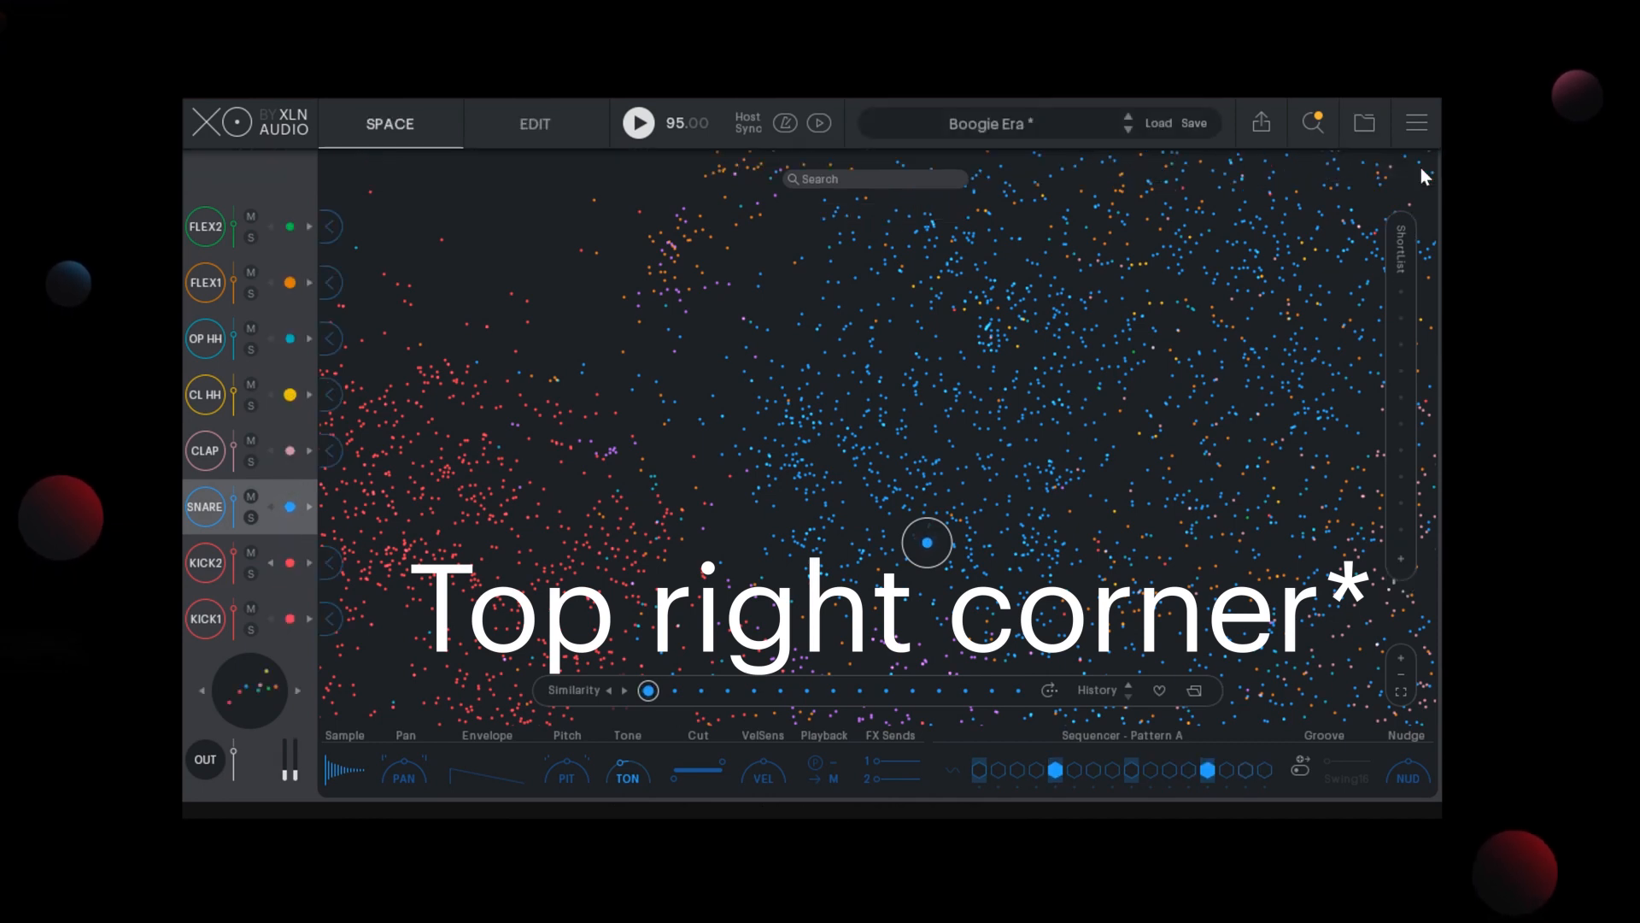
mouse_move(710, 417)
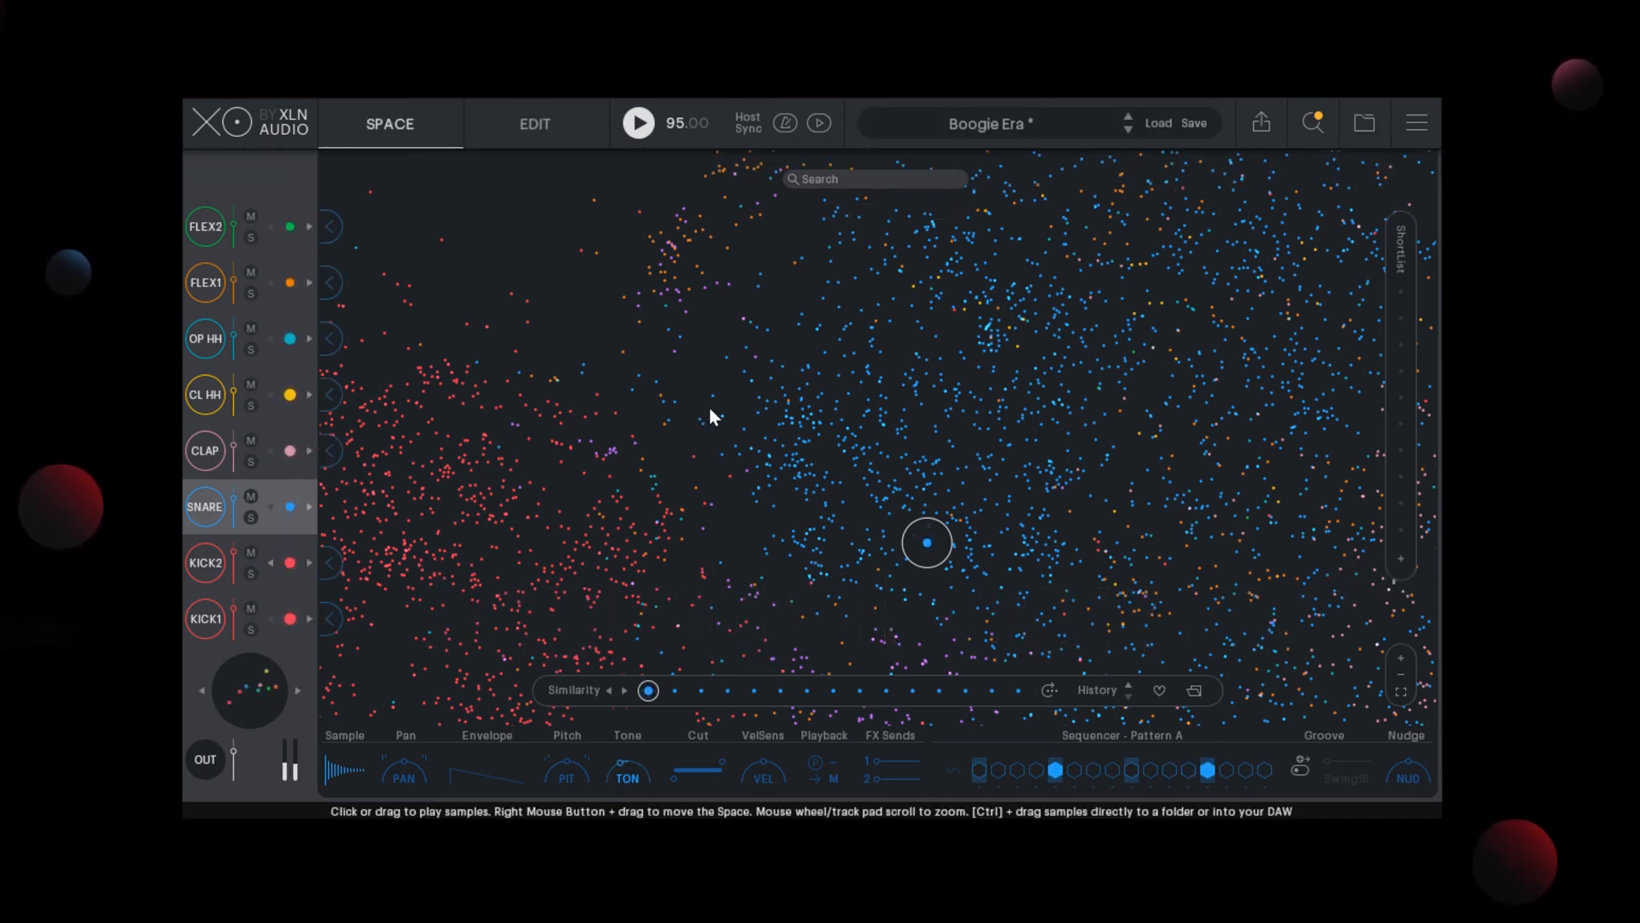